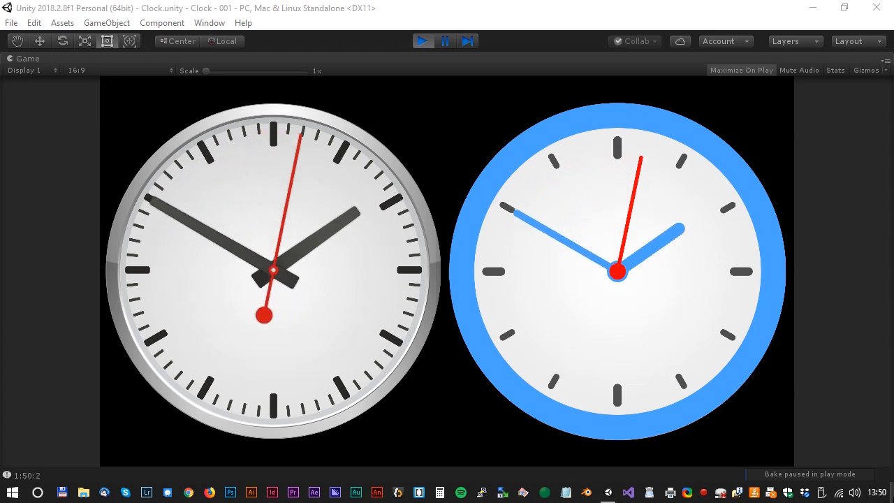
Stop the finished clock demo from playing
left_click(422, 40)
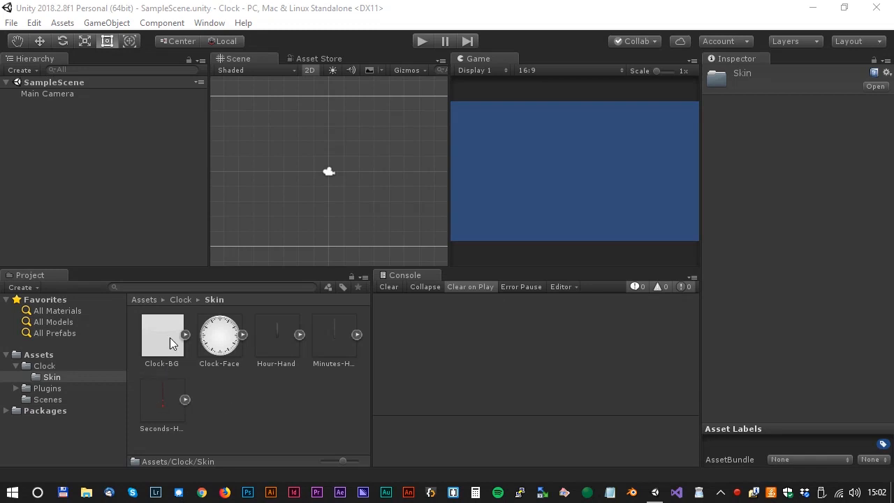
mouse_move(314, 410)
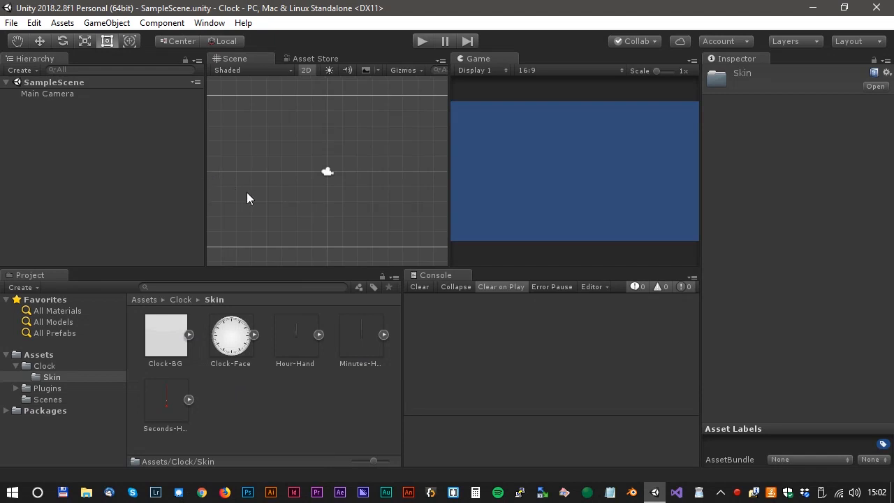
mouse_move(237, 349)
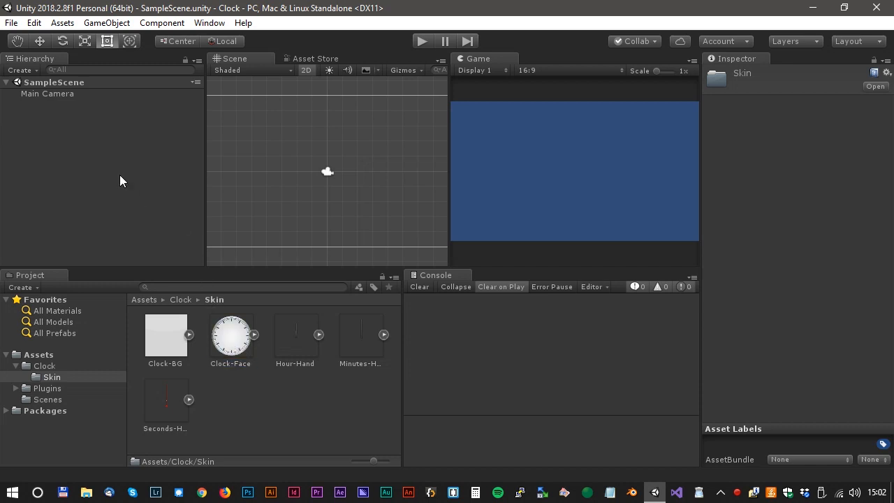
Rename the face object Clock at 0.65 scale, and set Main Camera's background to black
right_click(32, 104)
type("0,65")
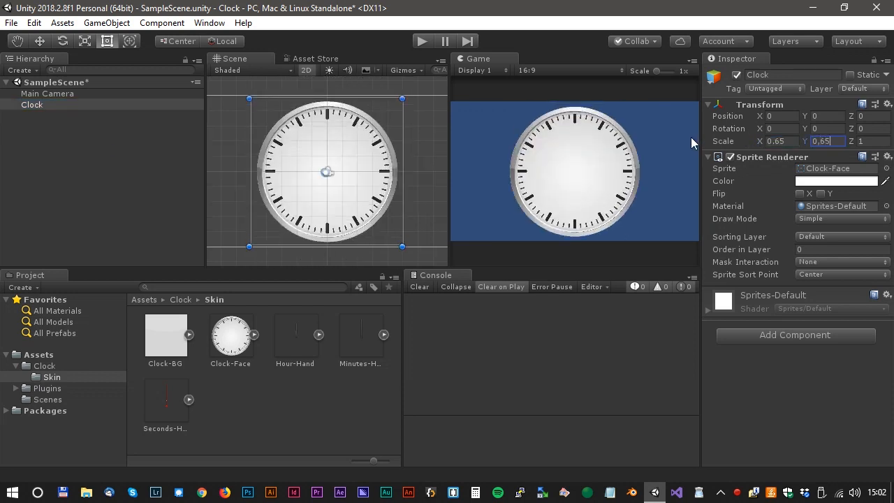
left_click_drag(450, 174, 283, 175)
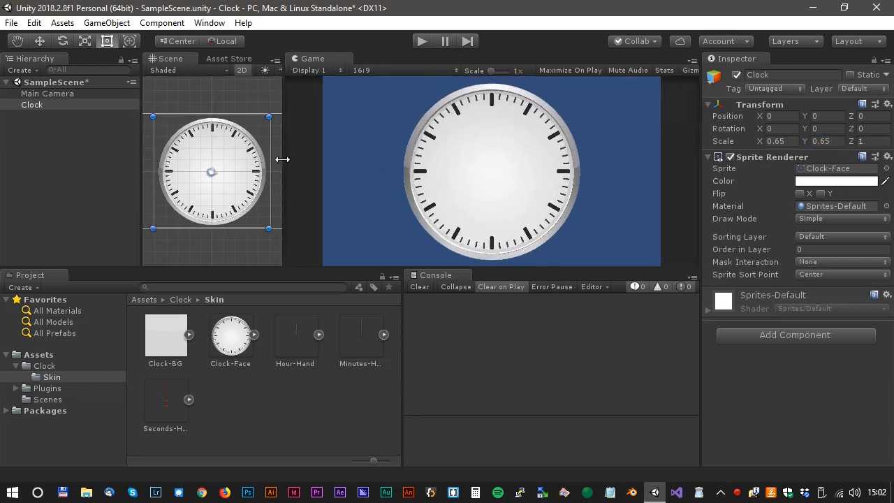
left_click(47, 94)
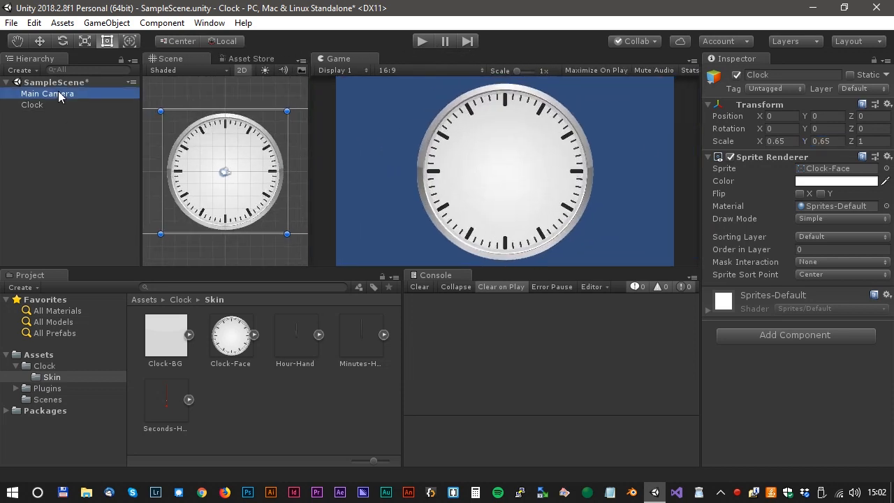
left_click(835, 180)
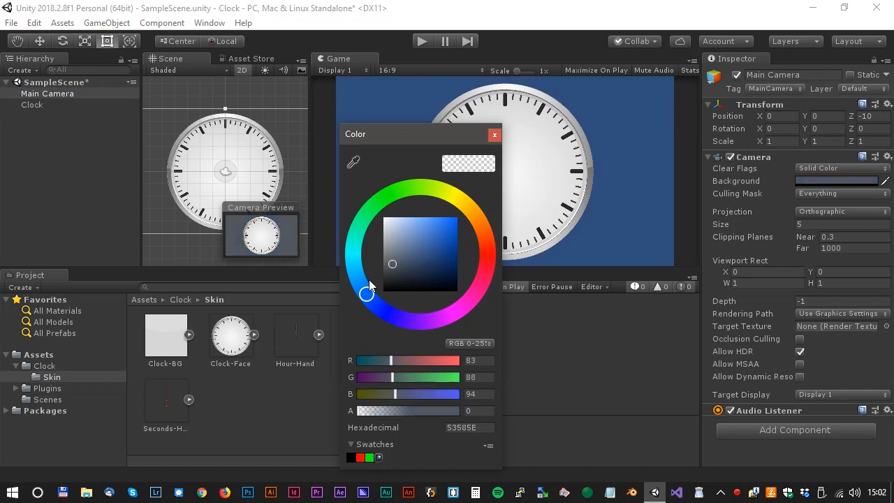
left_click(494, 134)
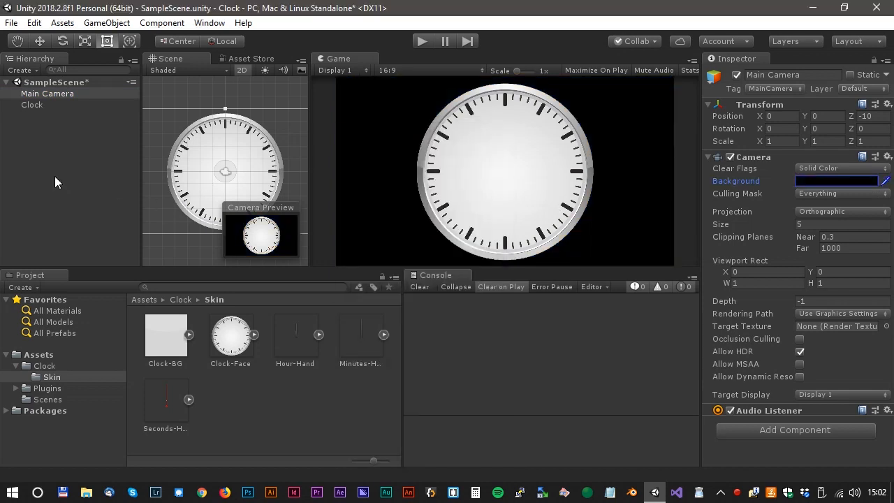
left_click(31, 104)
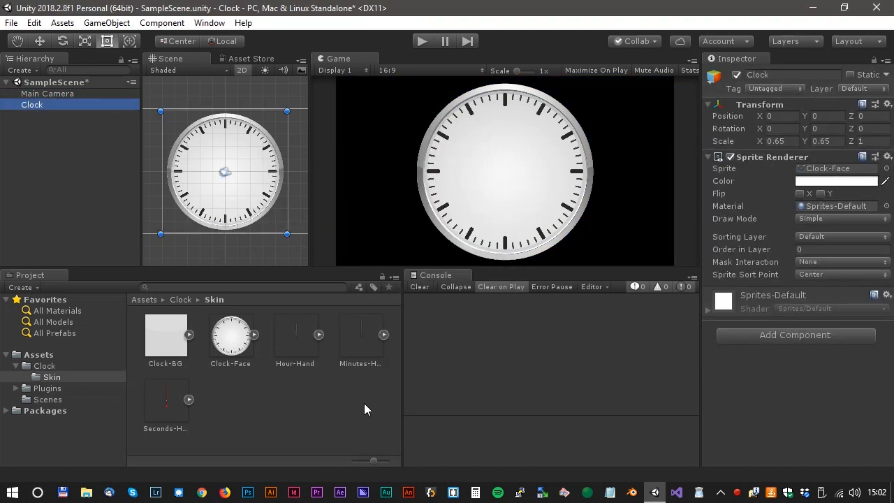
Parent Hour-Hand, Minutes-Hand and Seconds-Hand under Clock, scaling Minutes-Hand to 0.65
left_click(294, 339)
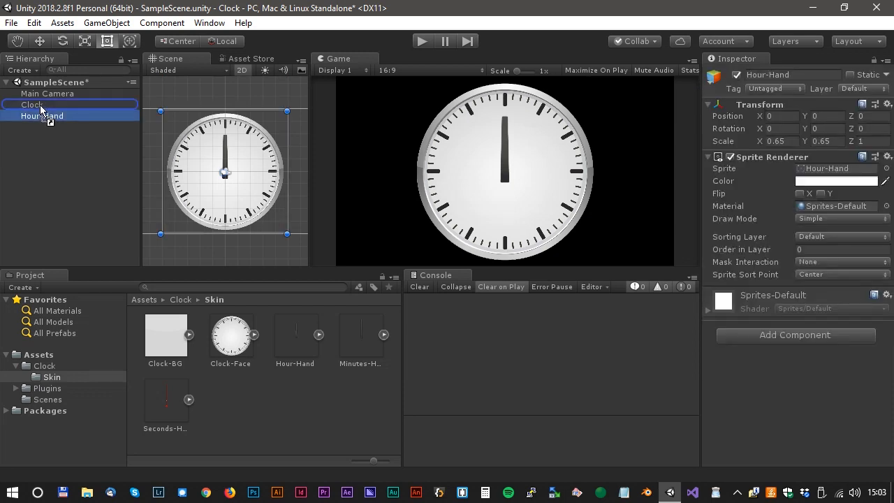
left_click(360, 335)
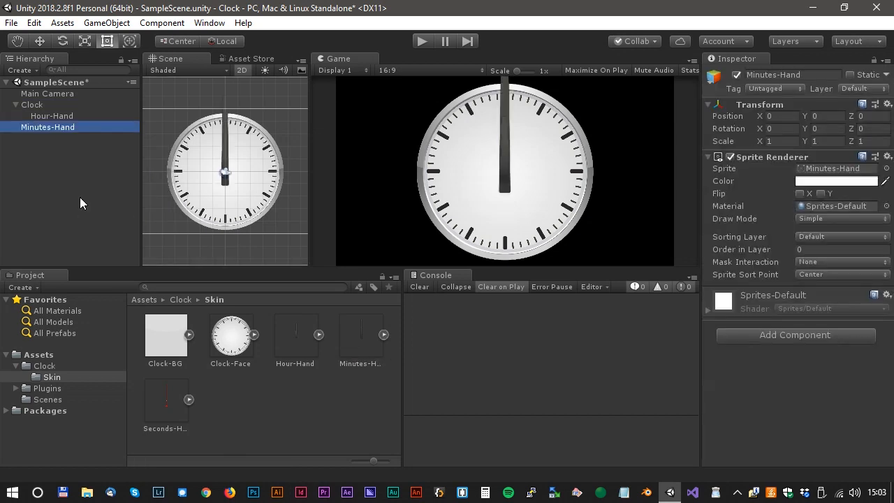
mouse_move(100, 198)
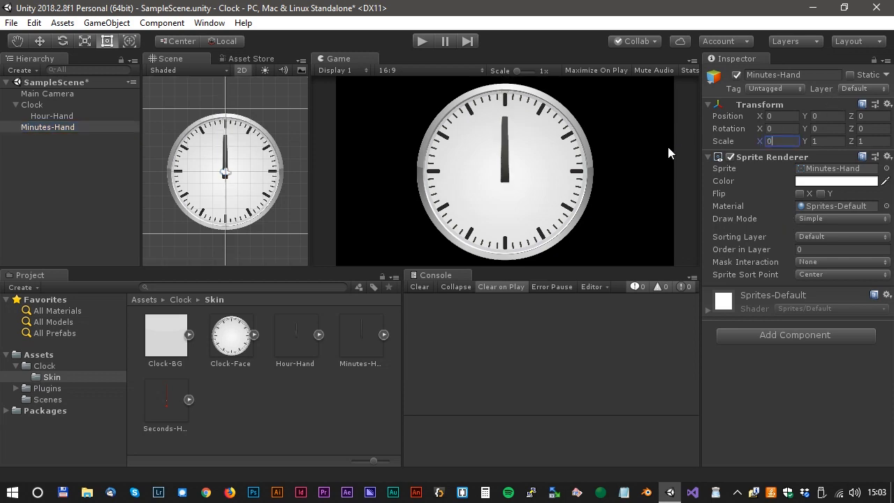
type("0.65")
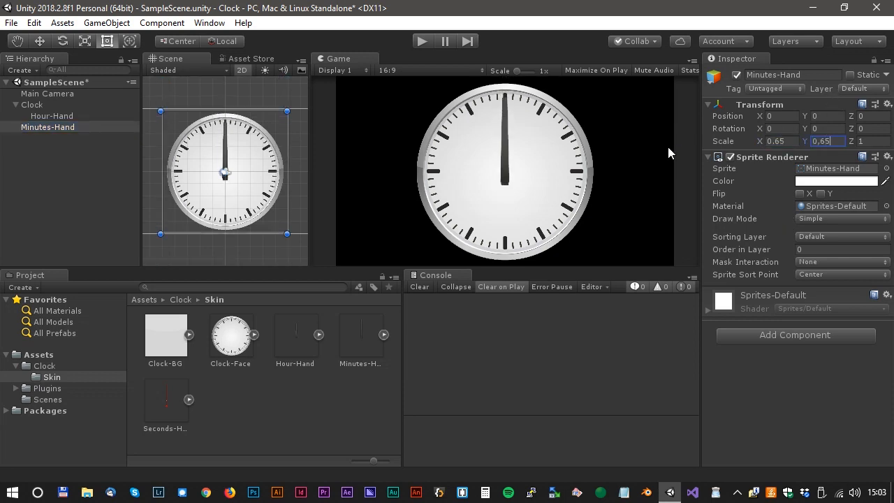
left_click(166, 402)
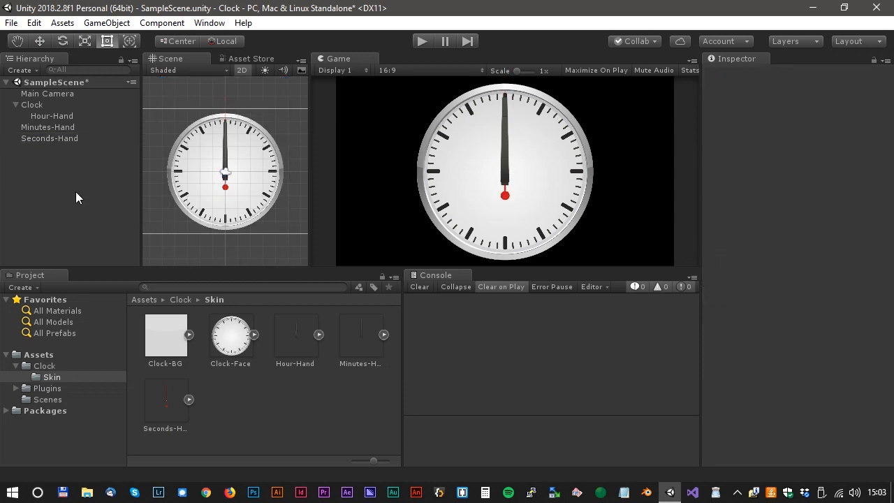
left_click(47, 127)
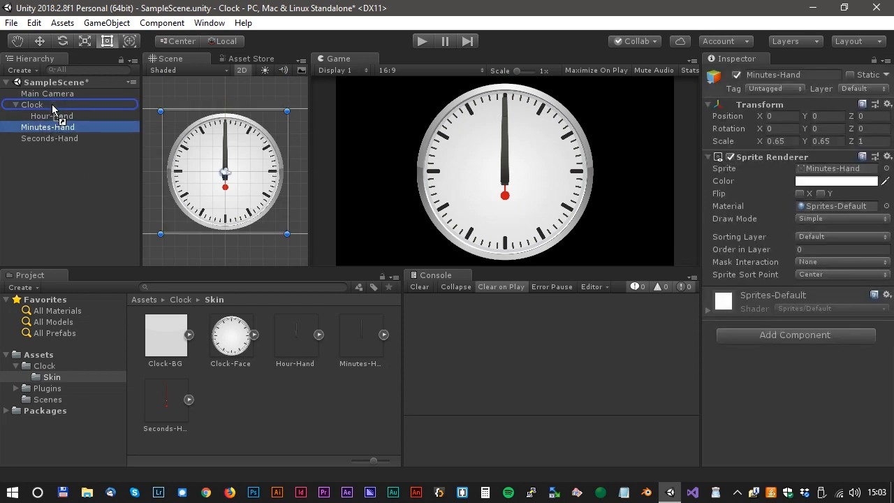
left_click(49, 138)
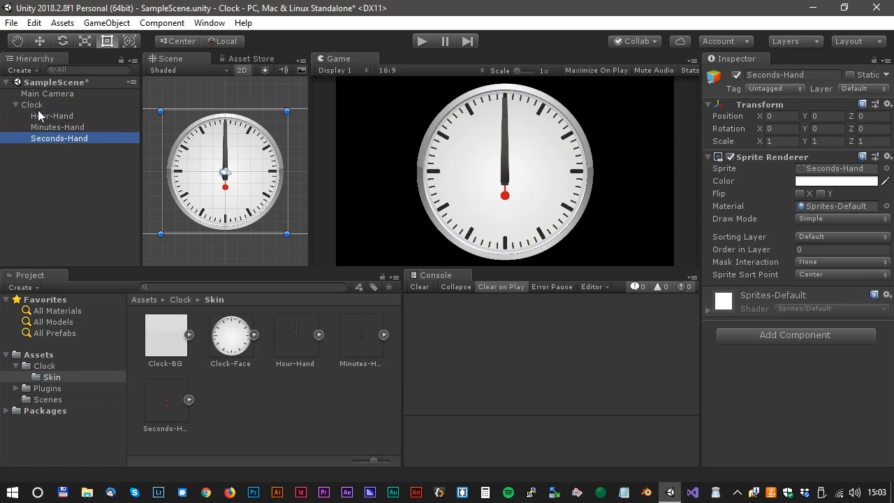
Set Order in Layer to 1, 2 and 3 for the hour, minutes and seconds hands
left_click(32, 104)
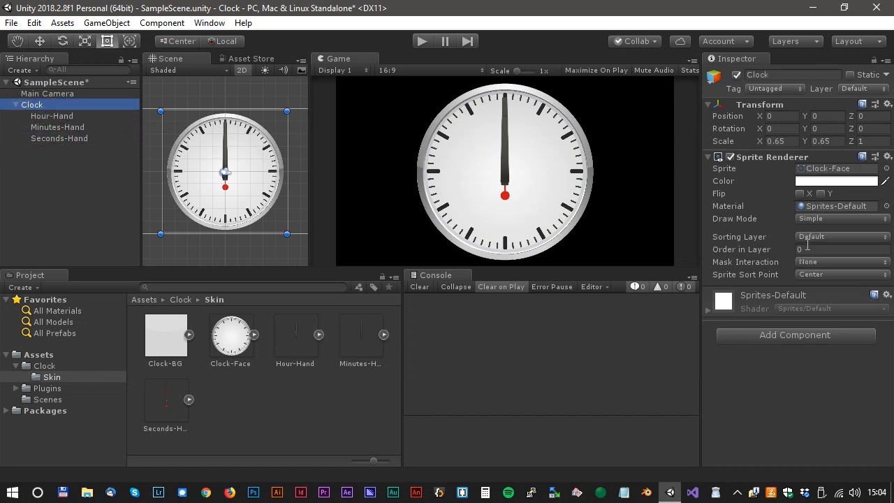
left_click(51, 116)
type("1")
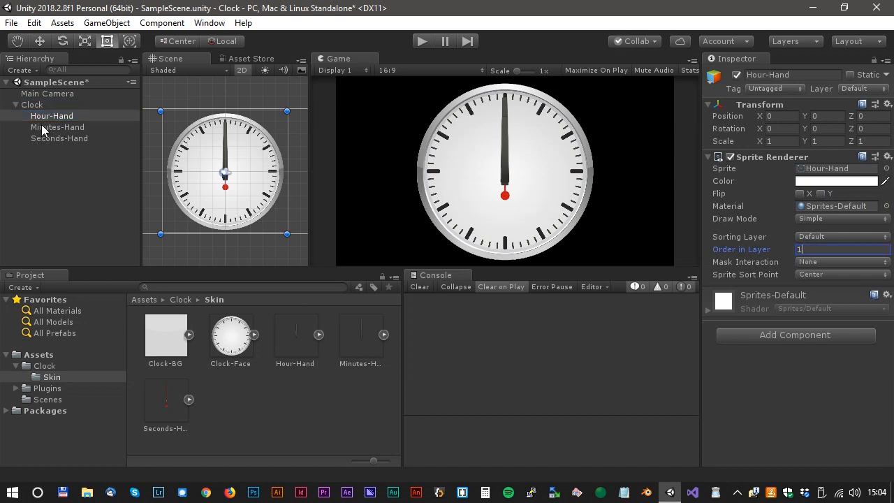
left_click(57, 127)
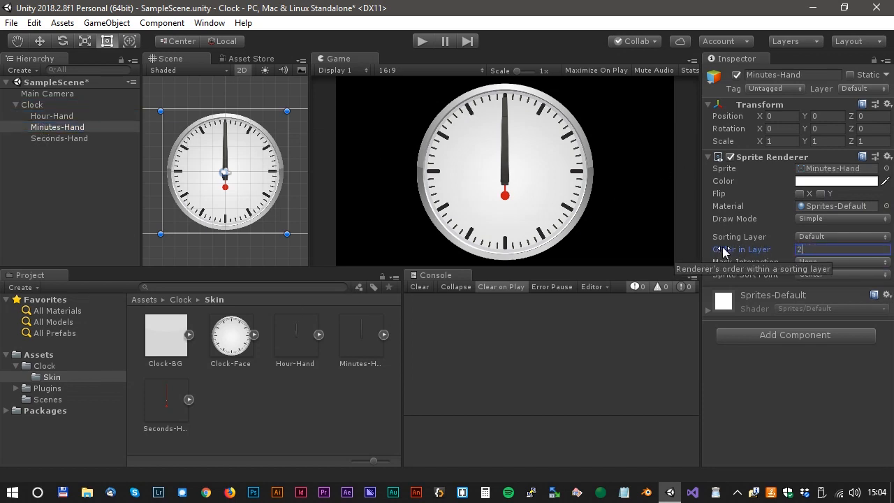
left_click(60, 137)
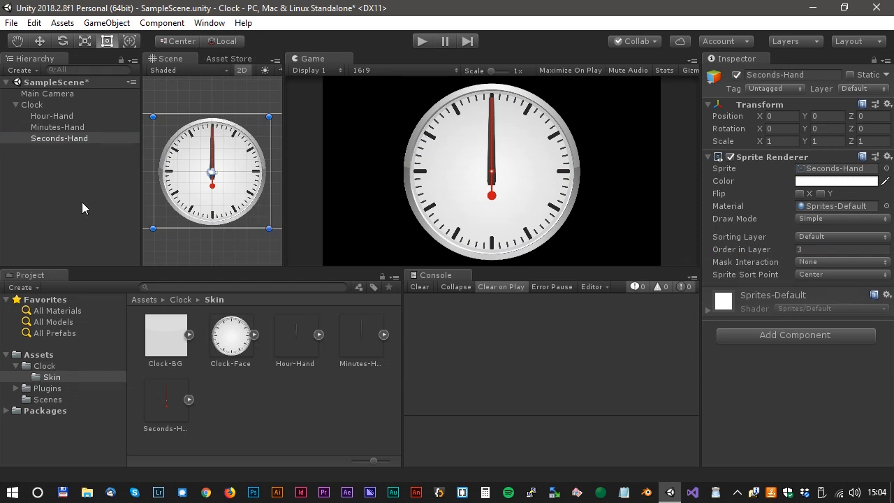
left_click(39, 354)
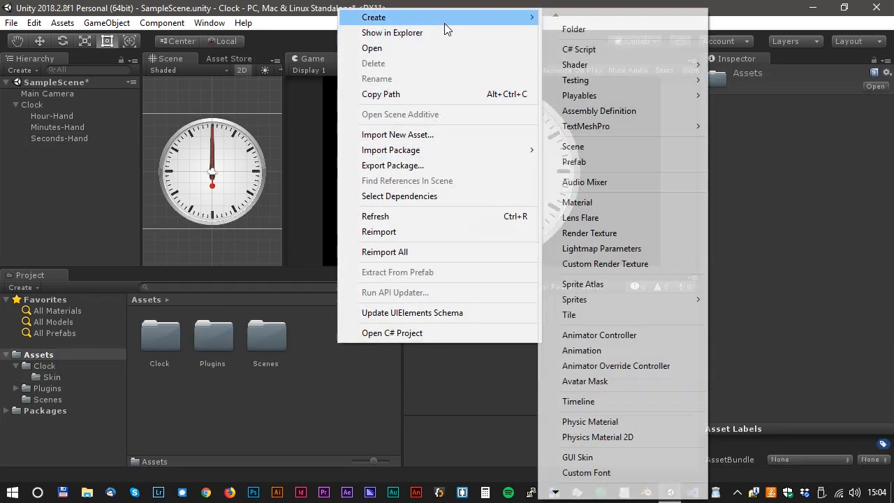
Add a C# script named Clock to Assets and open it in Visual Studio
left_click(579, 49)
type("Clock")
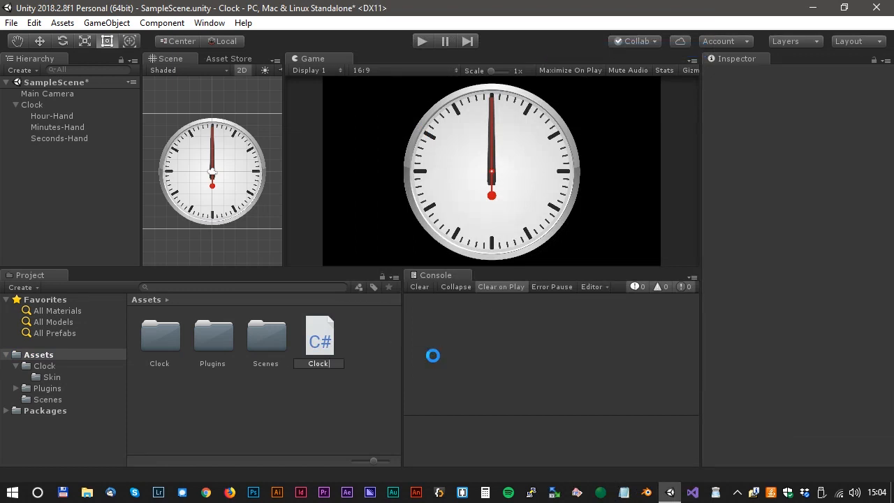
left_click(319, 337)
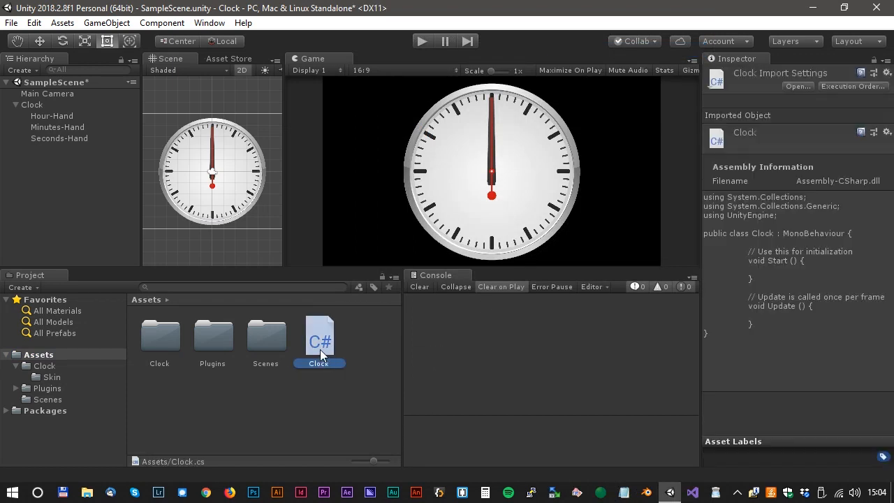
left_click(31, 104)
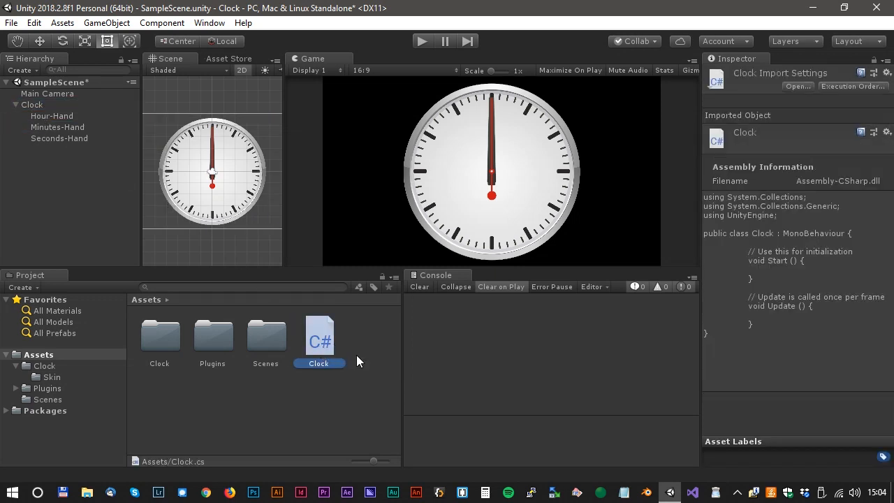
double_click(318, 337)
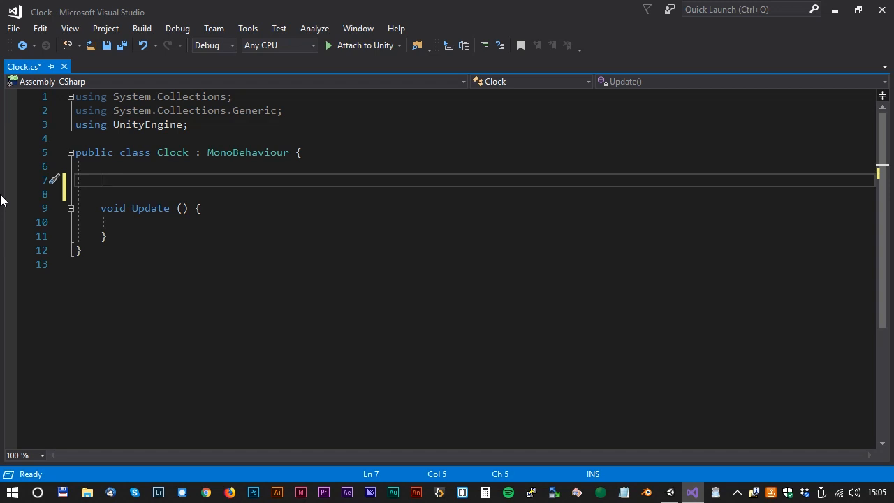
Declare public GameObject fields secondHand, minuteHand and hourHand in Clock.cs
type("public")
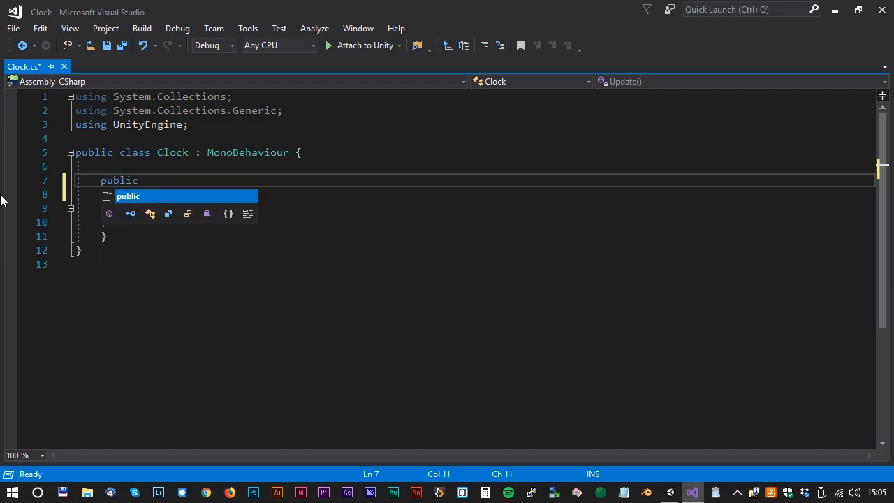
type("GameObject")
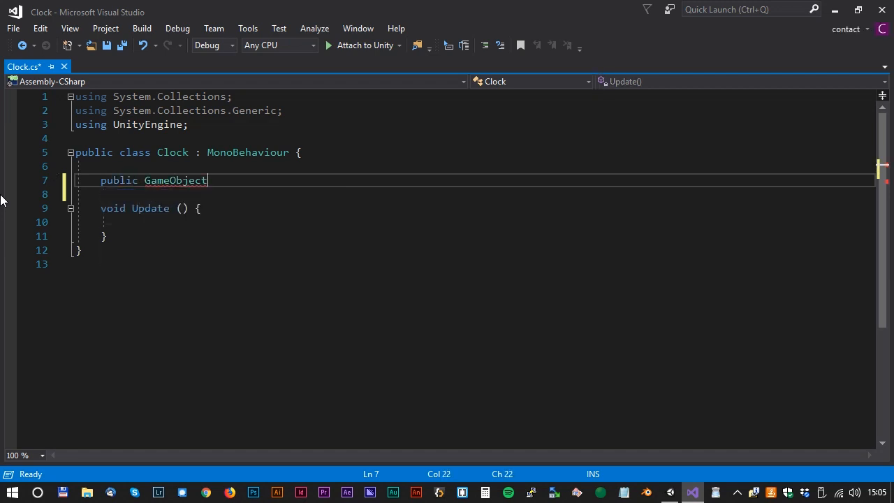
type("sec")
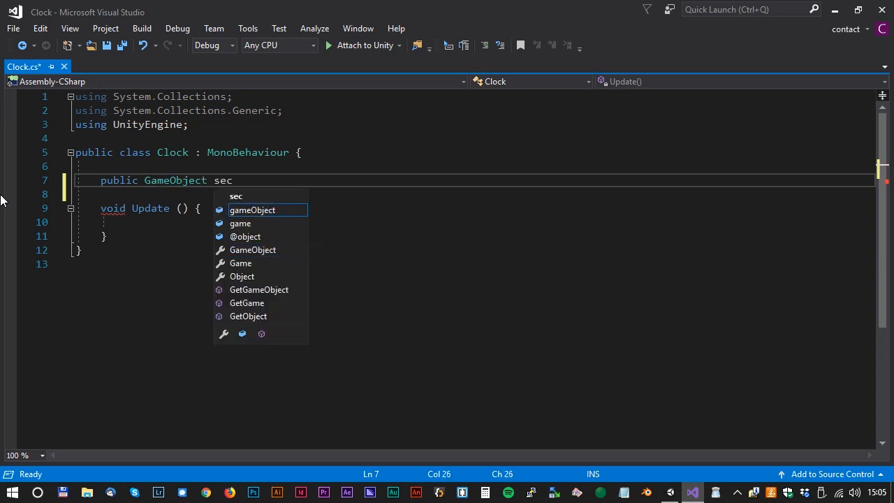
type("ondHand;")
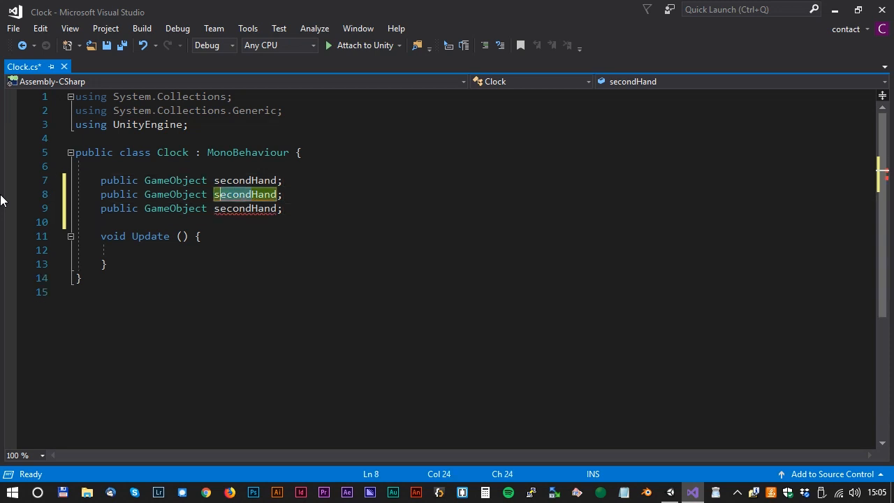
type("minuteHand")
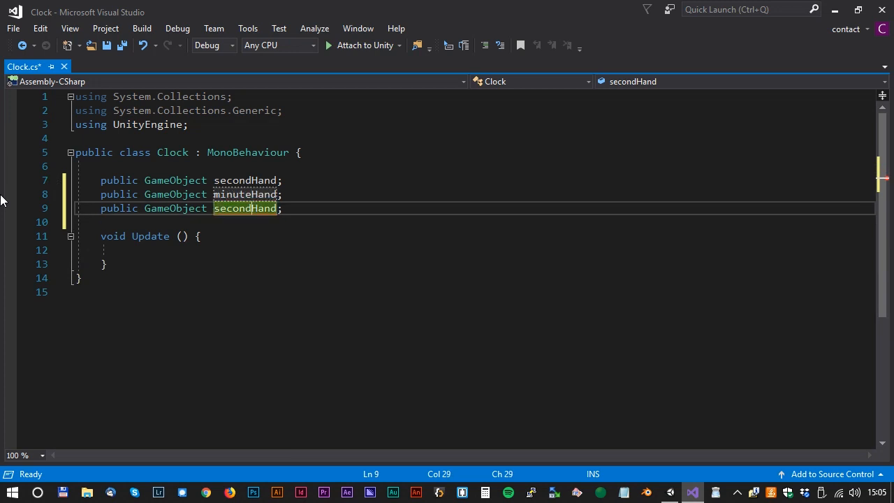
type("hHand")
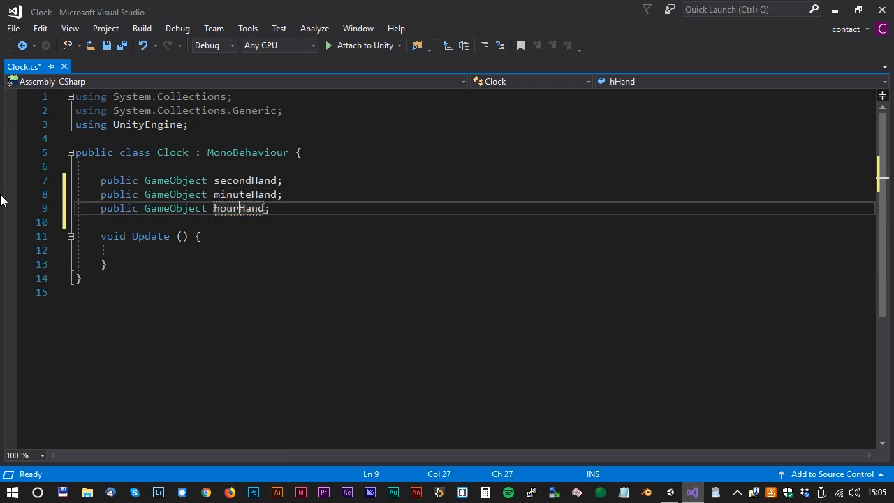
left_click(670, 492)
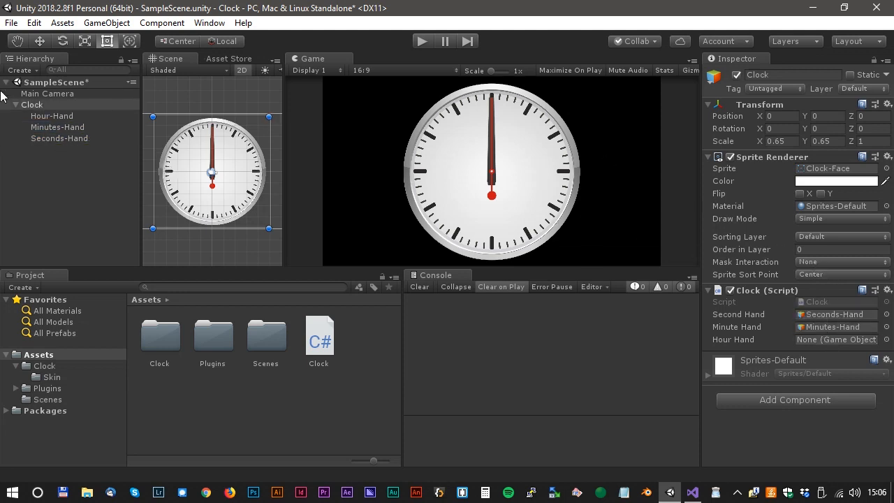
Drag Hour-Hand into the Clock script's Hour Hand field
left_click(51, 115)
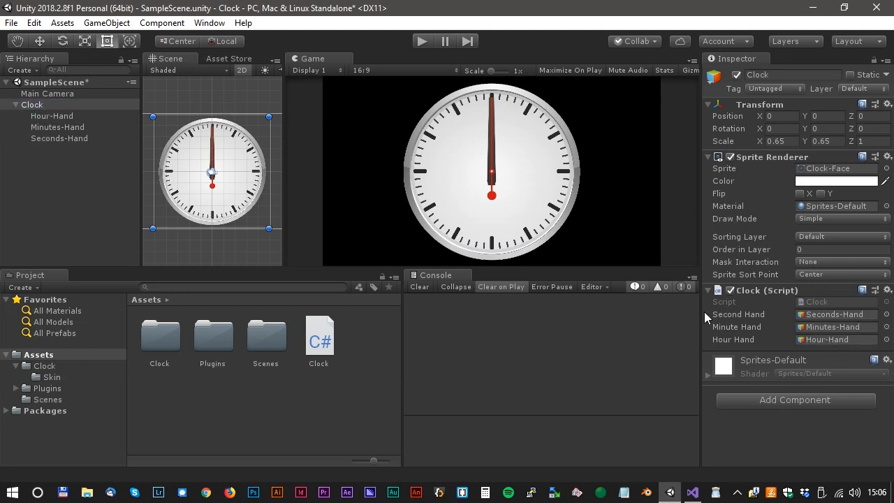
mouse_move(398, 232)
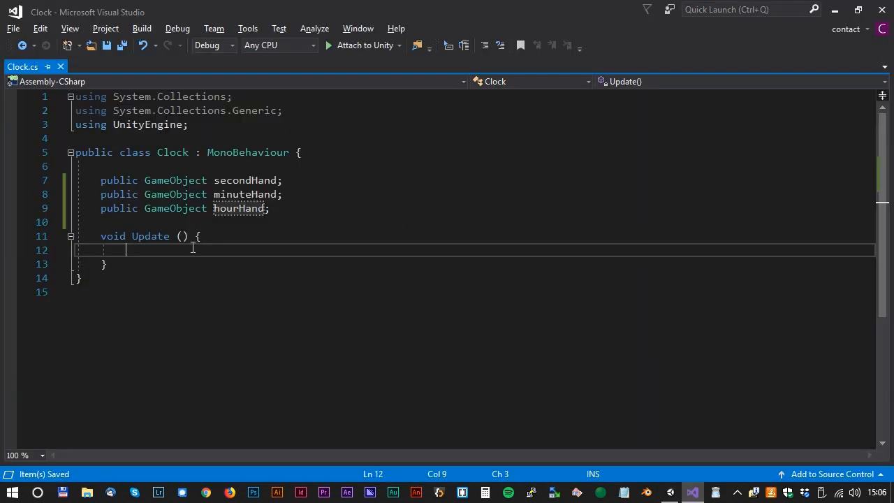
Add a string oldSeconds field below the hand fields
key("Enter")
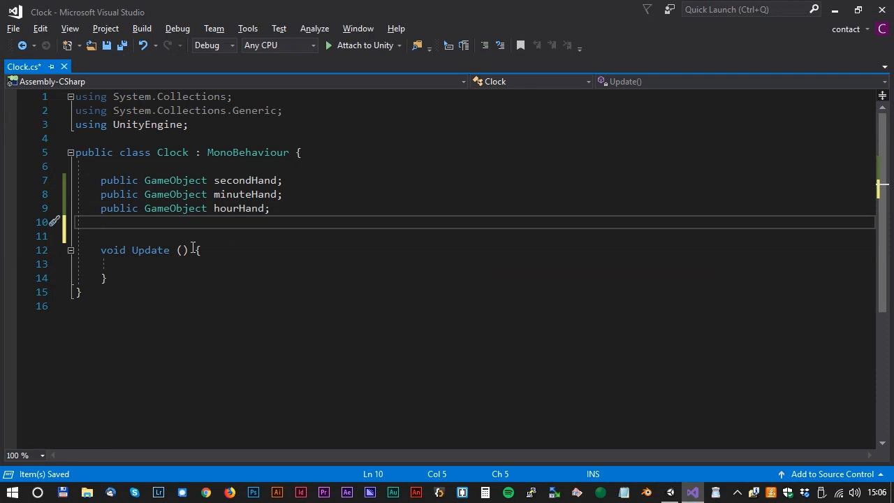
type("s")
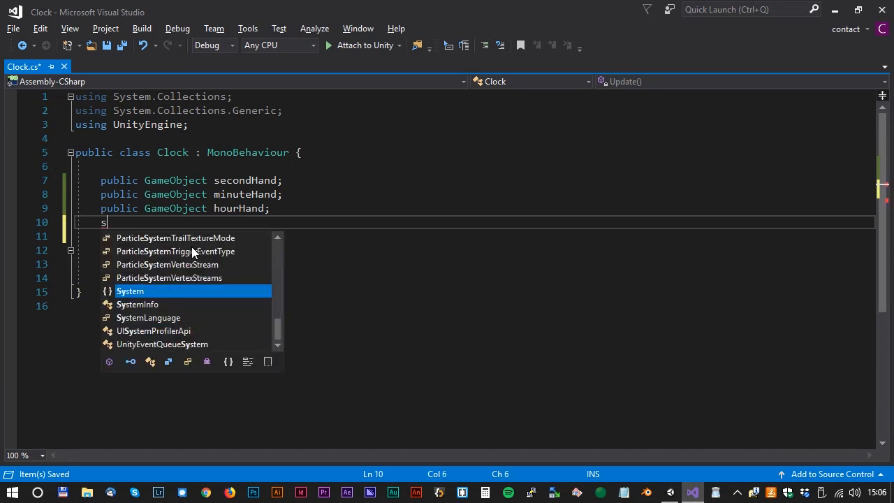
type("tring oldSe")
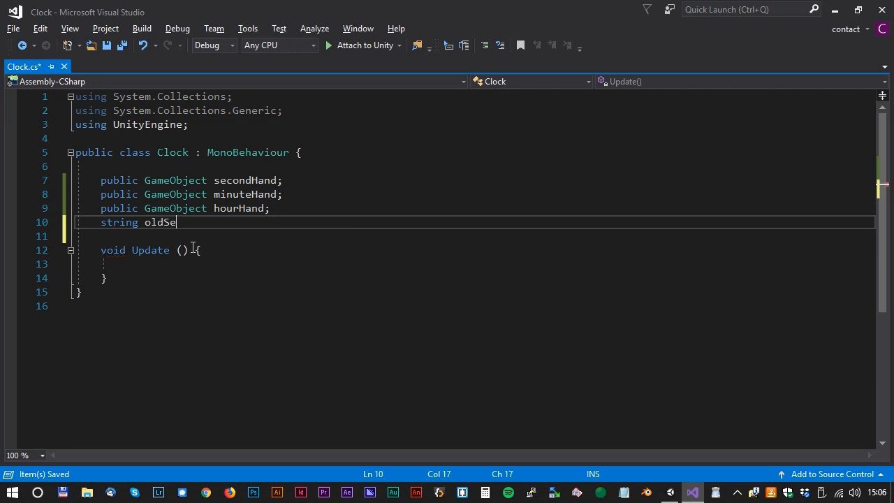
type("conds;")
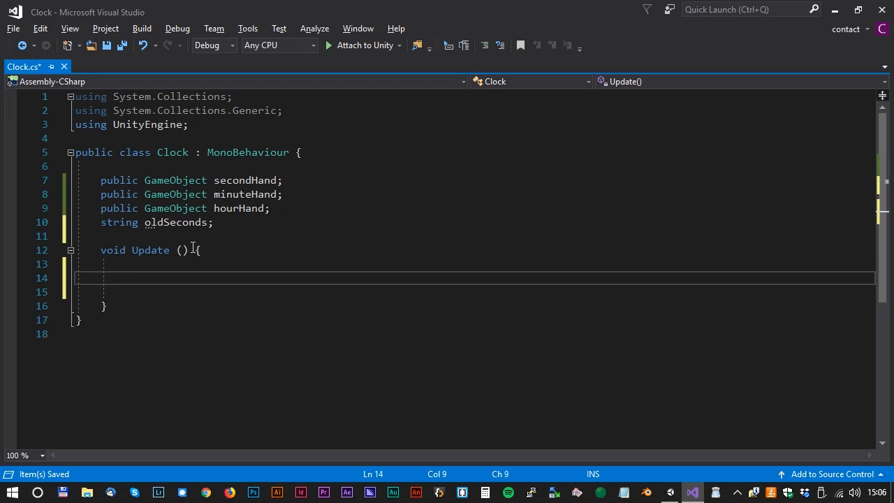
In Update, store System.DateTime.UtcNow.ToString("ss") in a seconds string
type("string seconds")
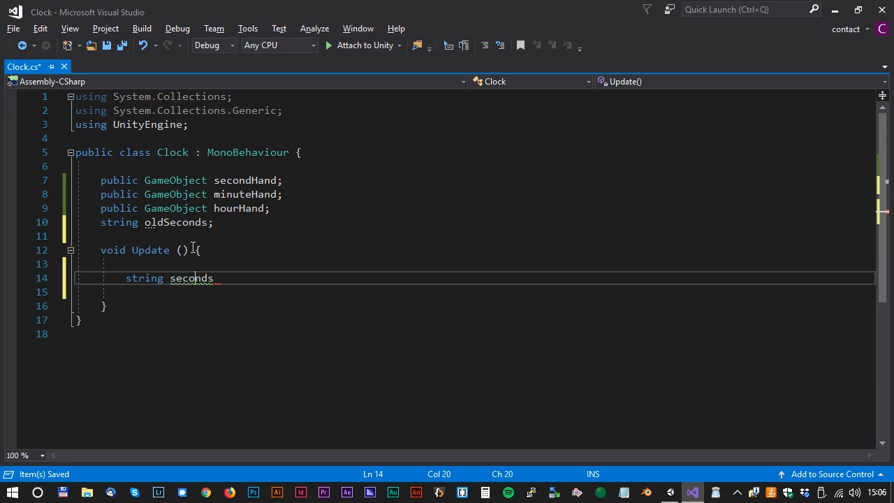
type("= Sy")
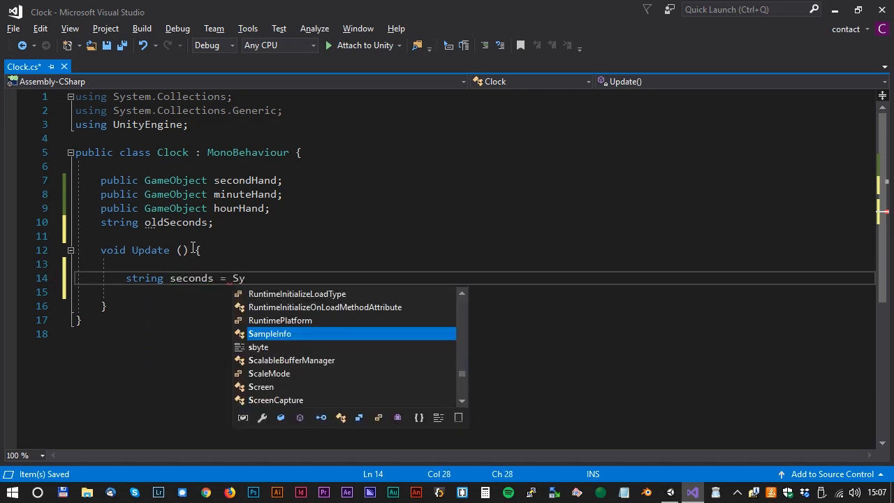
type("stem.d")
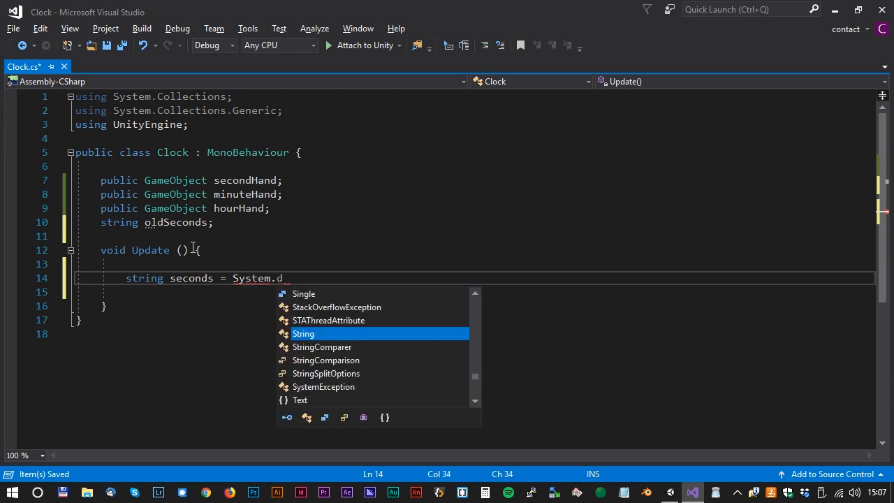
type("a")
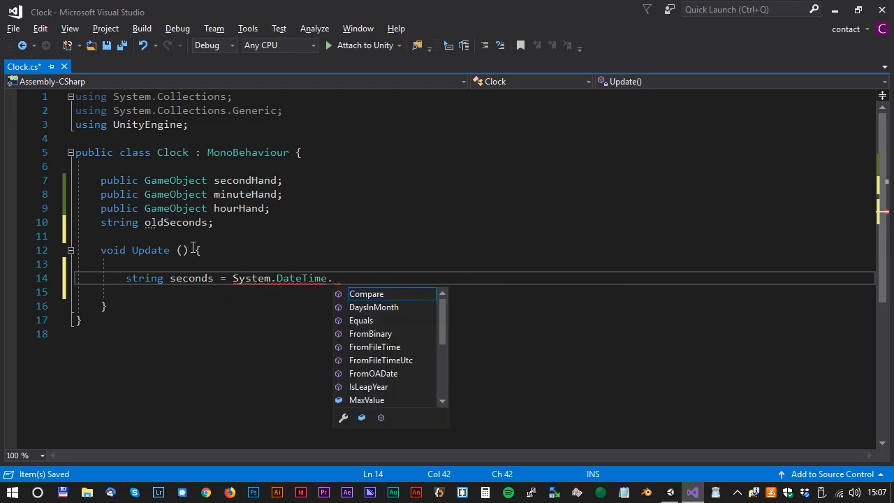
type("ut")
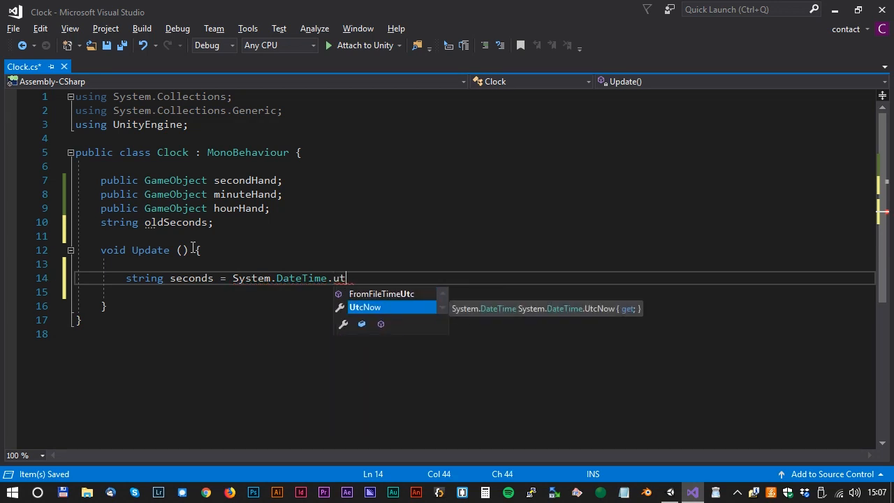
type("Now.to")
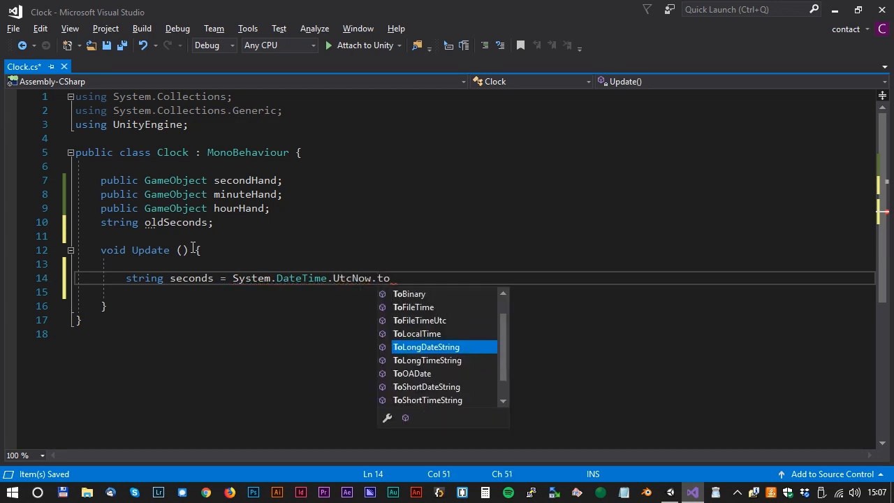
type("s")
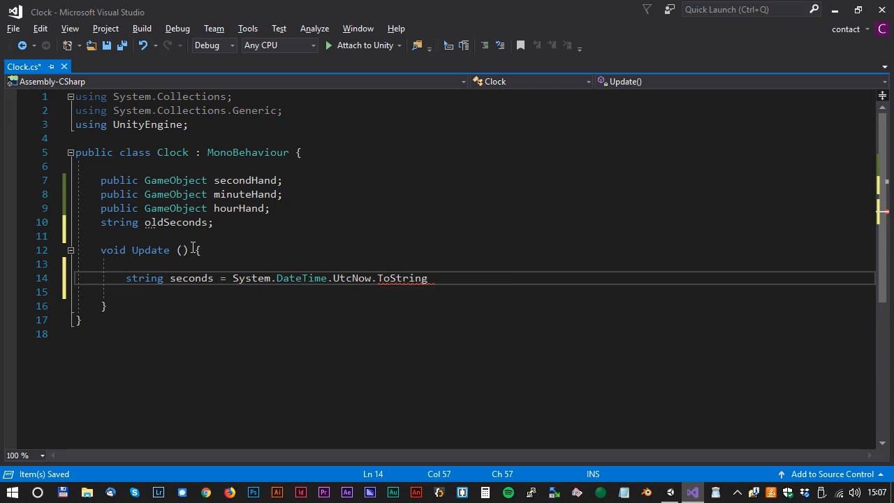
type("();")
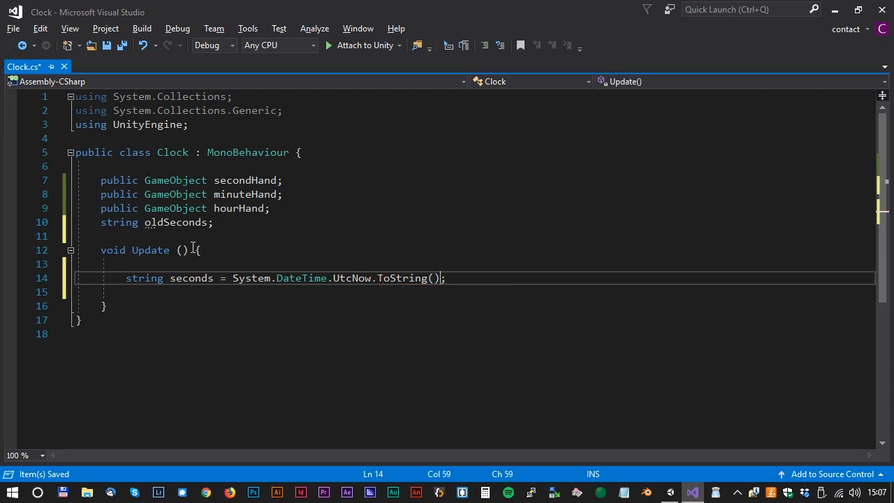
type("\"\"")
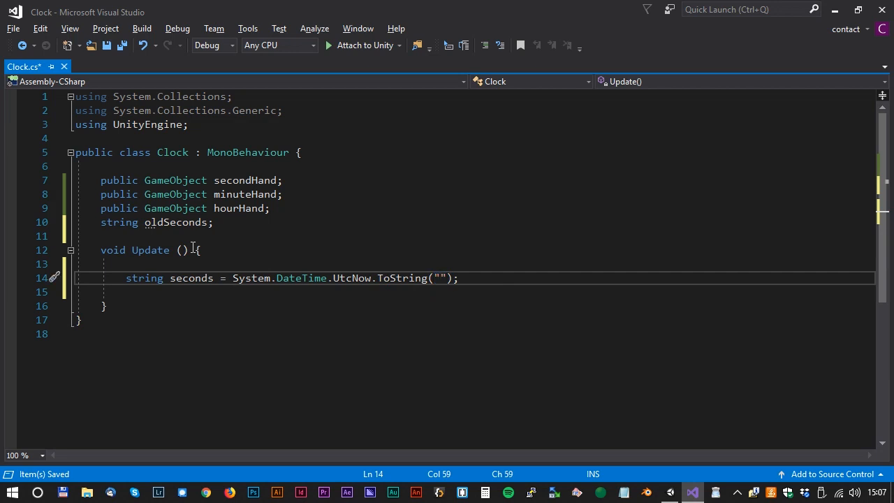
type("ss")
left_click(476, 292)
type("print")
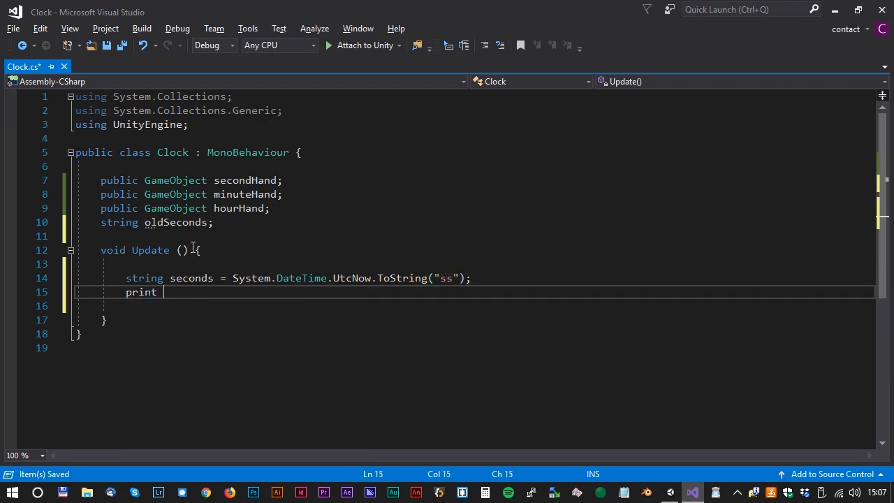
type("();")
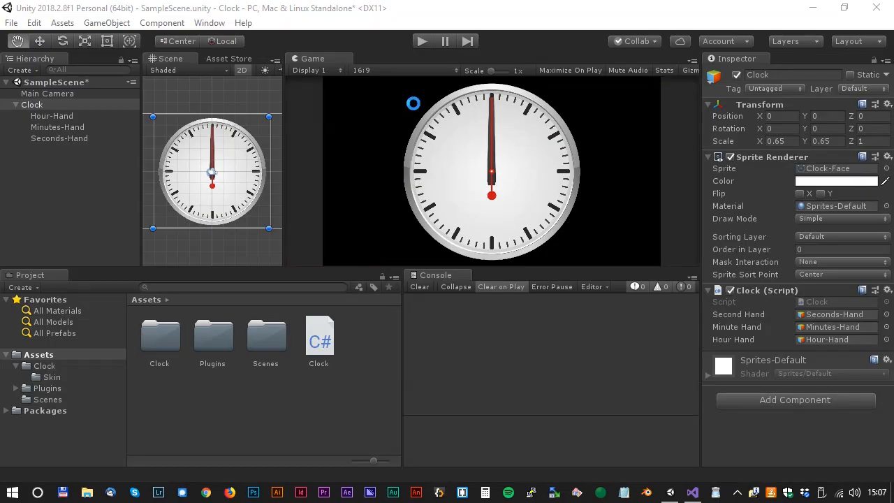
Let Unity recompile the Clock script changes
left_click(422, 40)
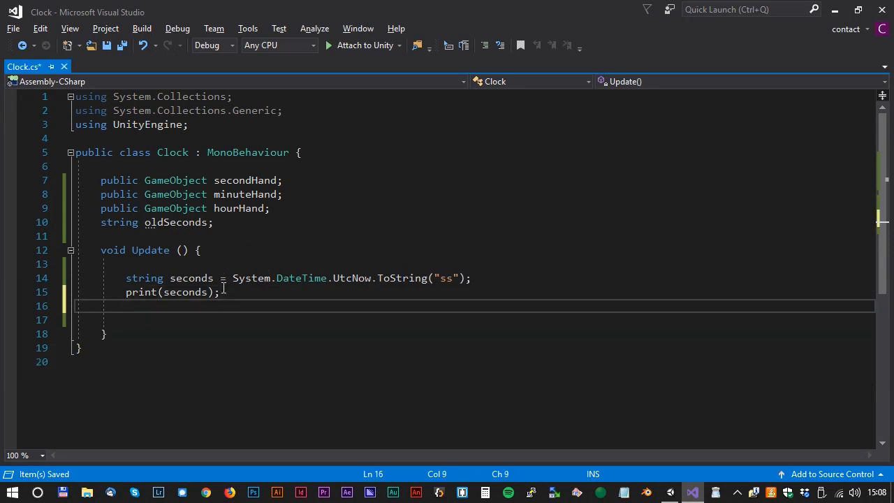
In Update, call UpdateTimer only when seconds differs from oldSeconds
key("Return")
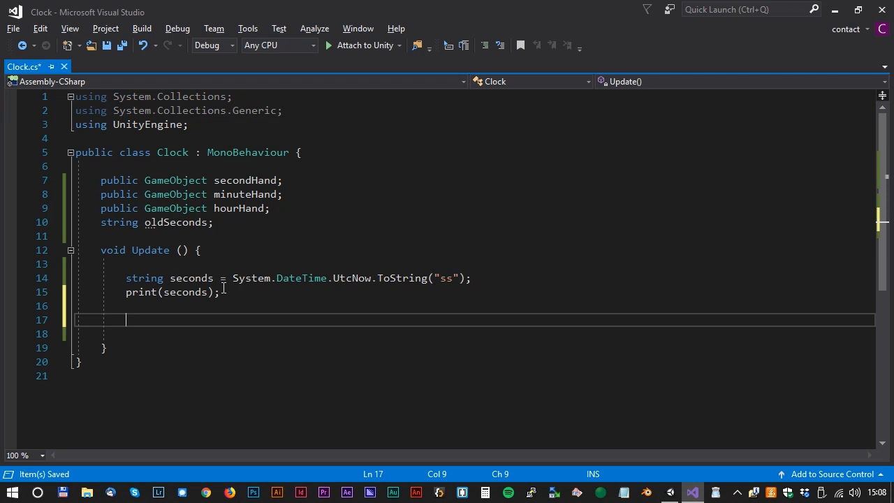
type("if (")
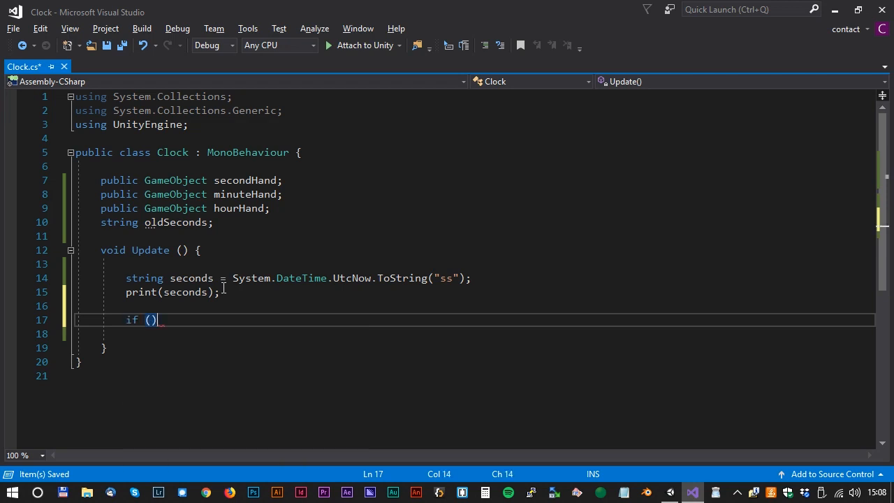
type("{ }")
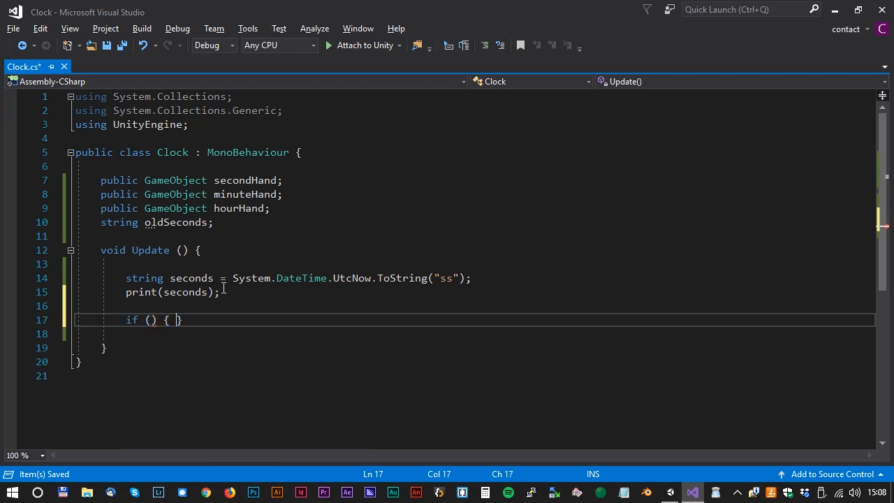
key("Return")
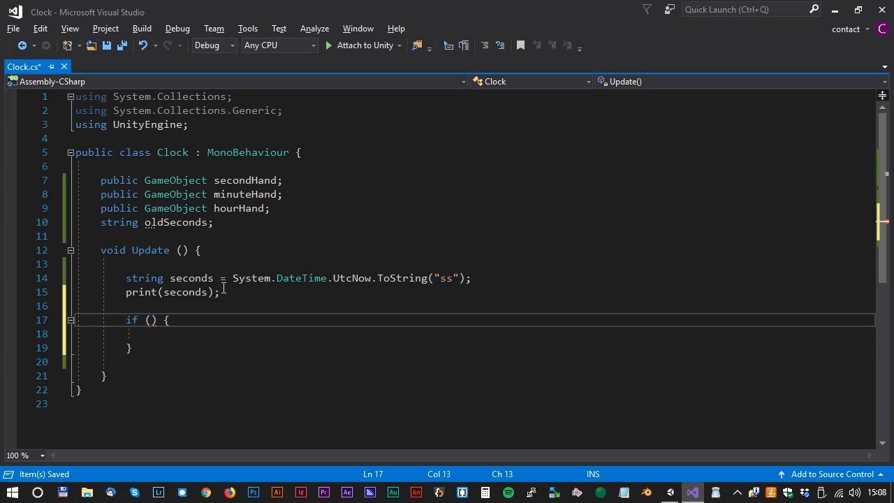
type("seconds !")
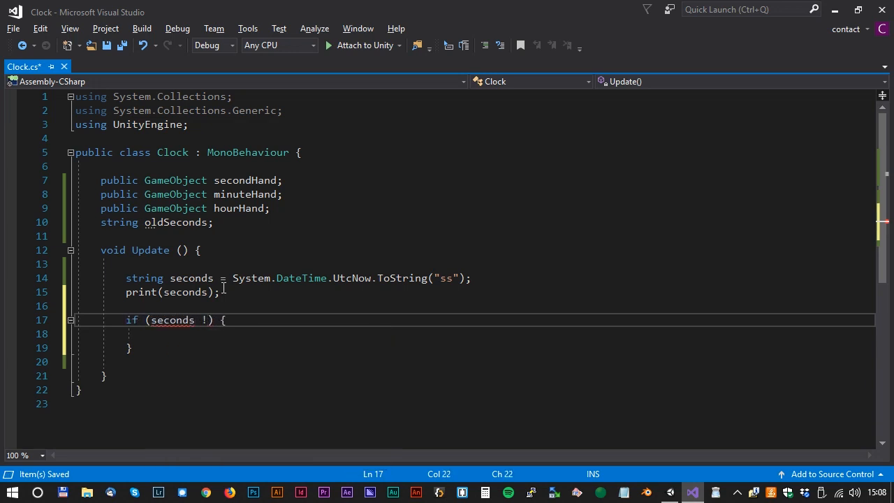
type("=")
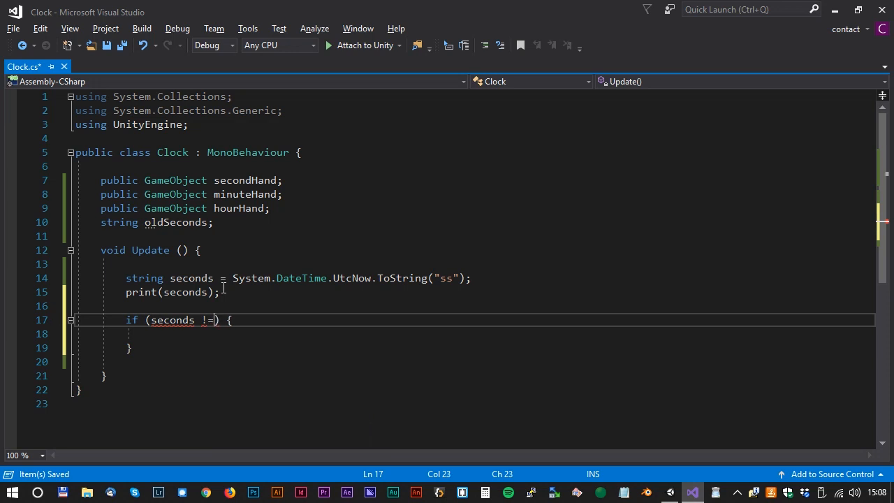
type("oldSeconds")
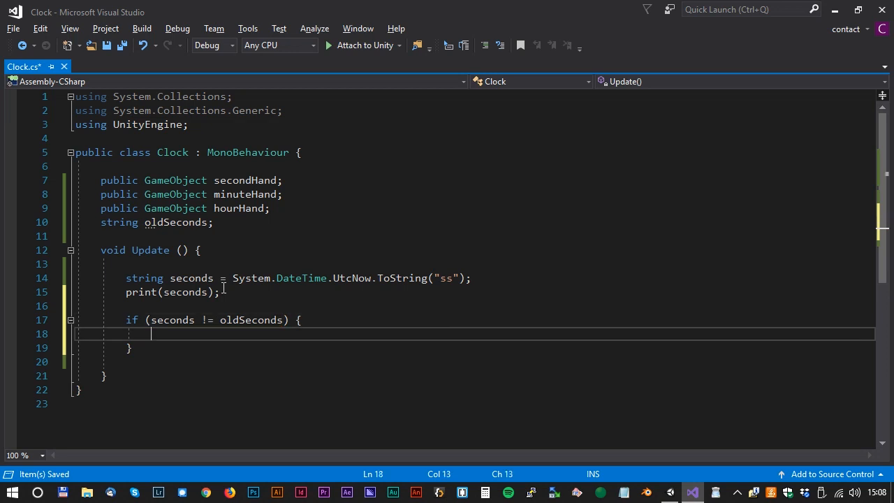
type("UpdateTimer();")
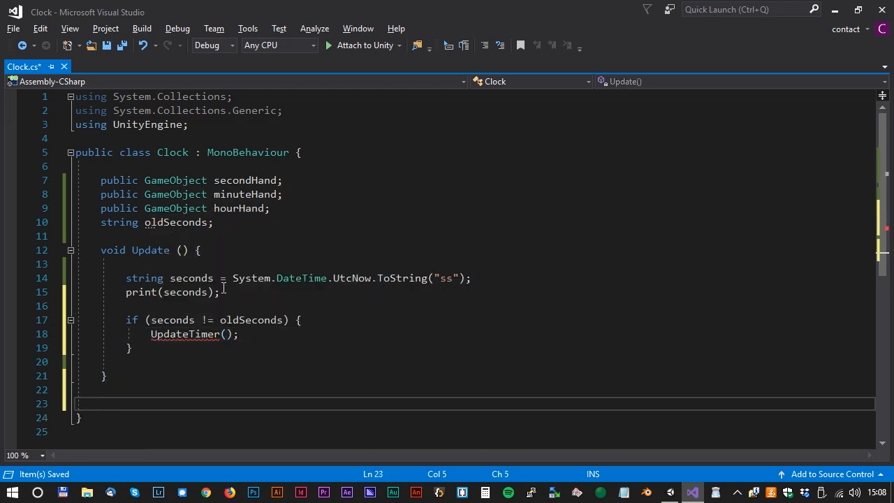
Declare the UpdateTimer method and set oldSeconds = seconds after the check
type("void UpdateTimer() {")
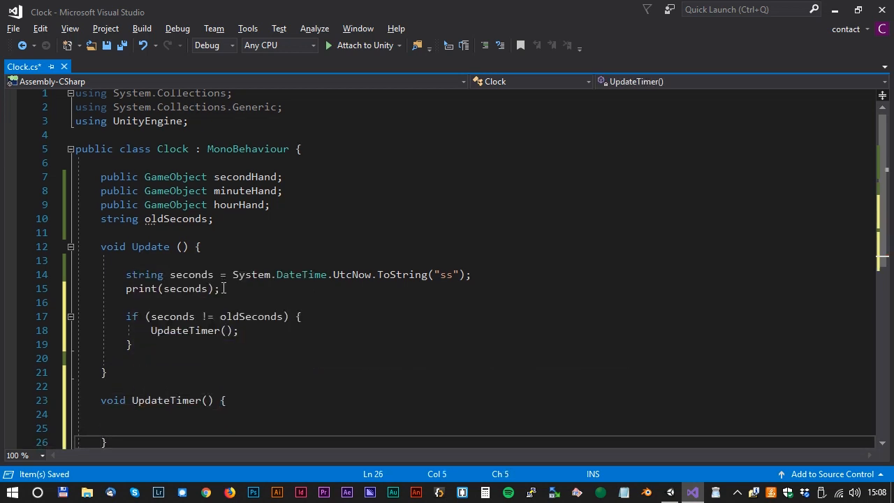
type("oldSeconds")
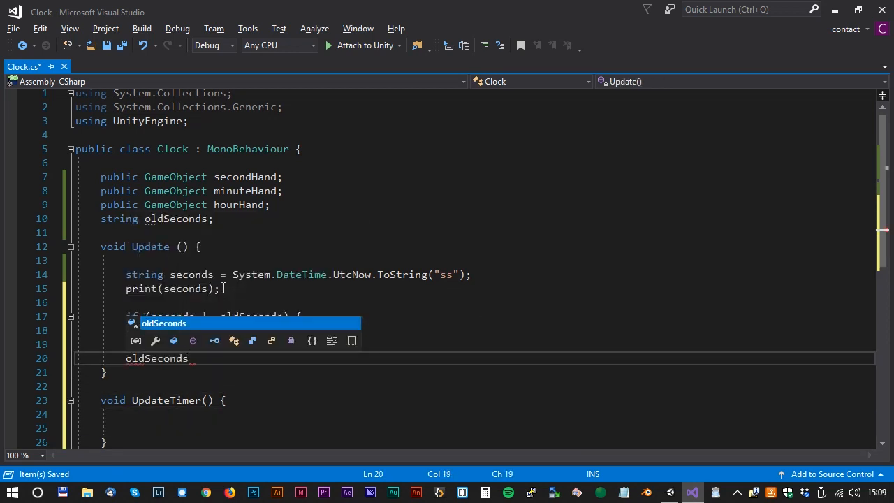
type("= seconds")
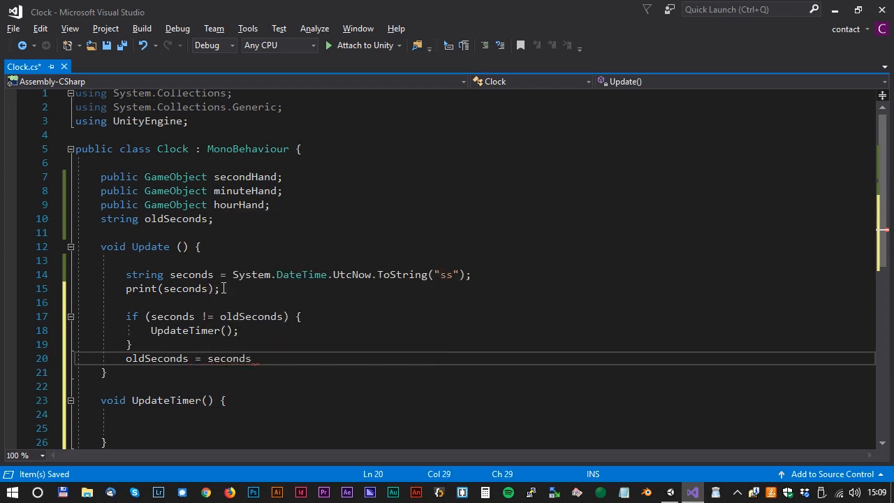
type(";")
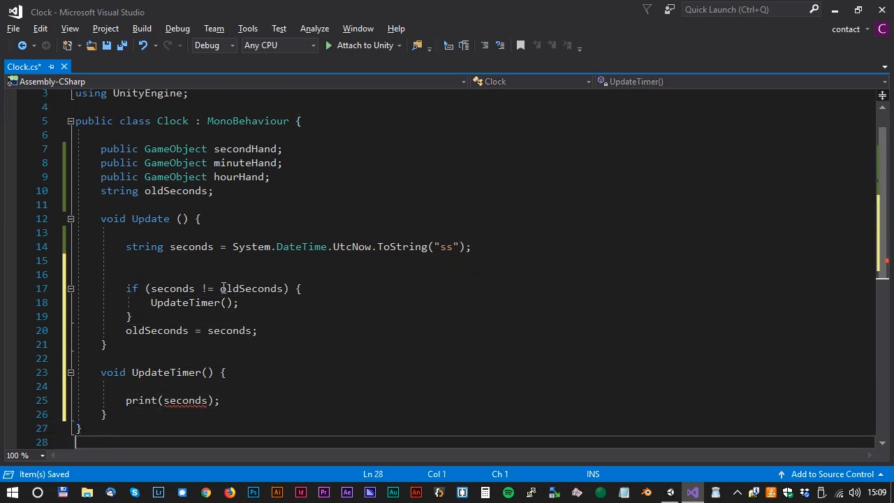
Add int secondsInt = int.Parse(System.DateTime.UtcNow.ToString("ss")); to UpdateTimer
left_click(126, 386)
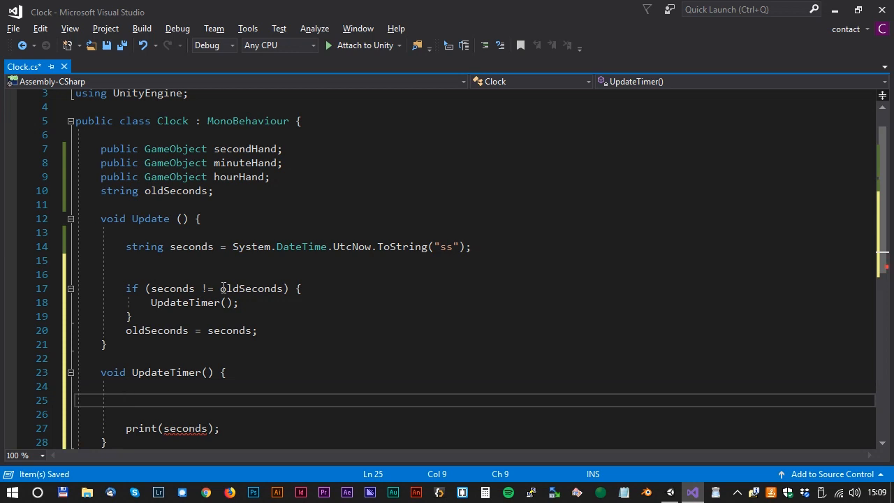
type("int seco")
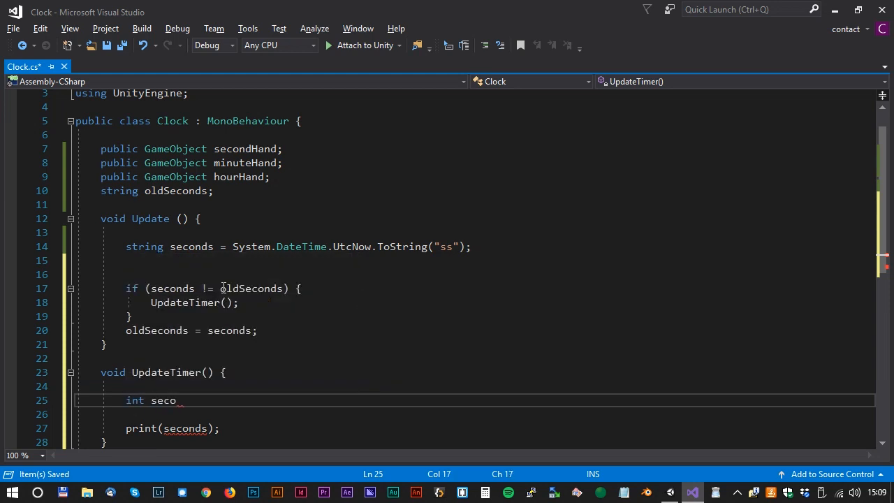
type("ndsIn")
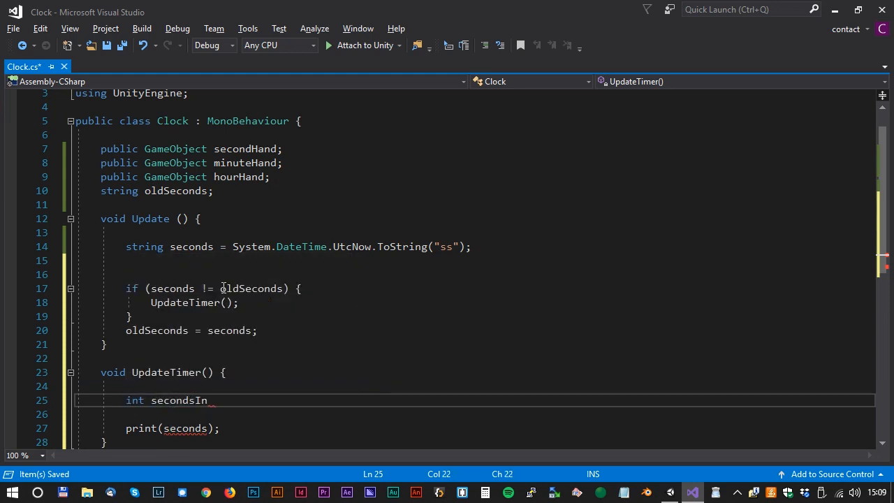
type("t =")
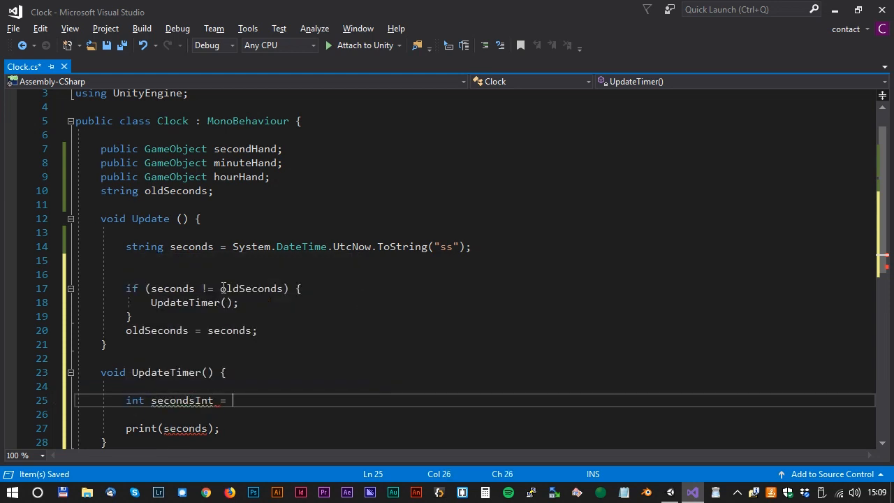
type("int.Parse")
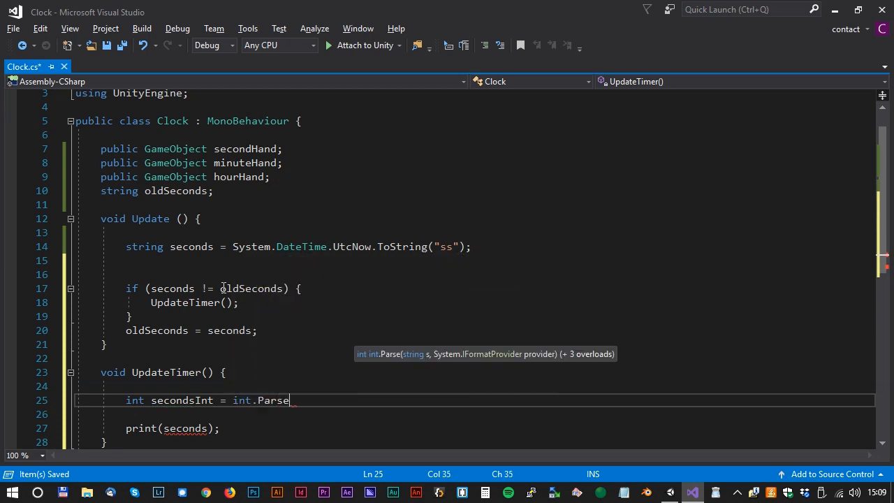
type("();")
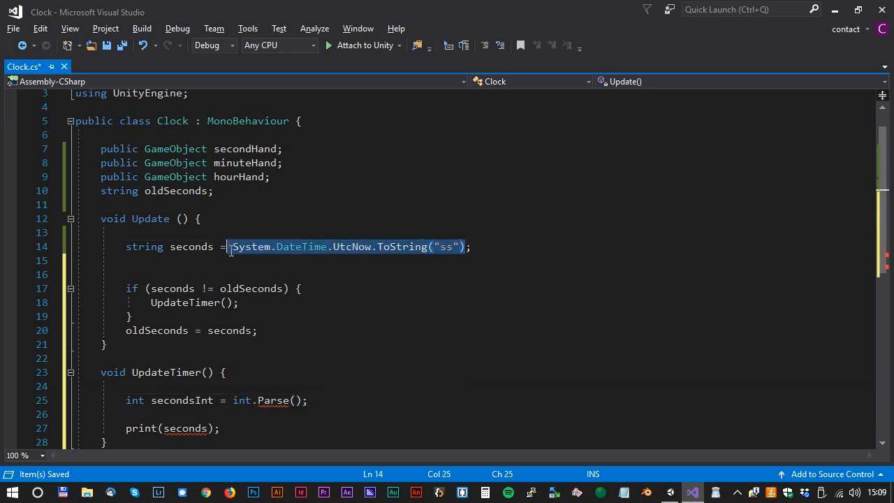
left_click(294, 400)
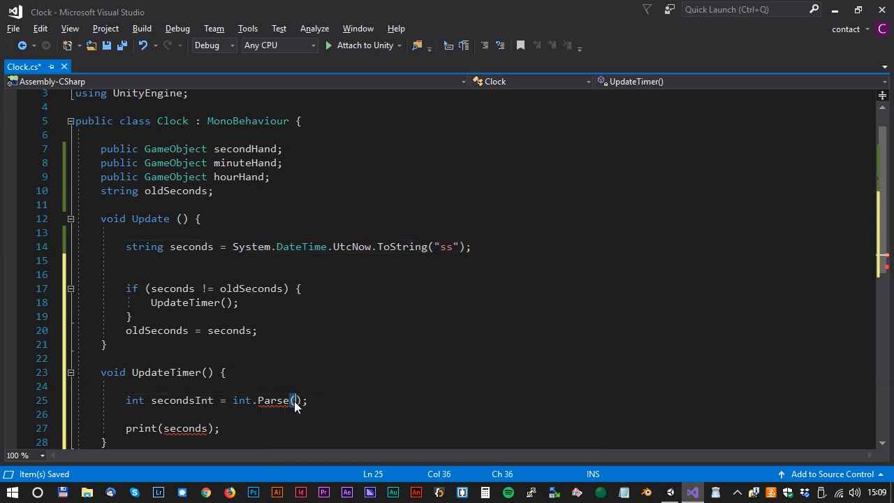
type("System.DateTime.UtcNow.ToString(\"ss\")")
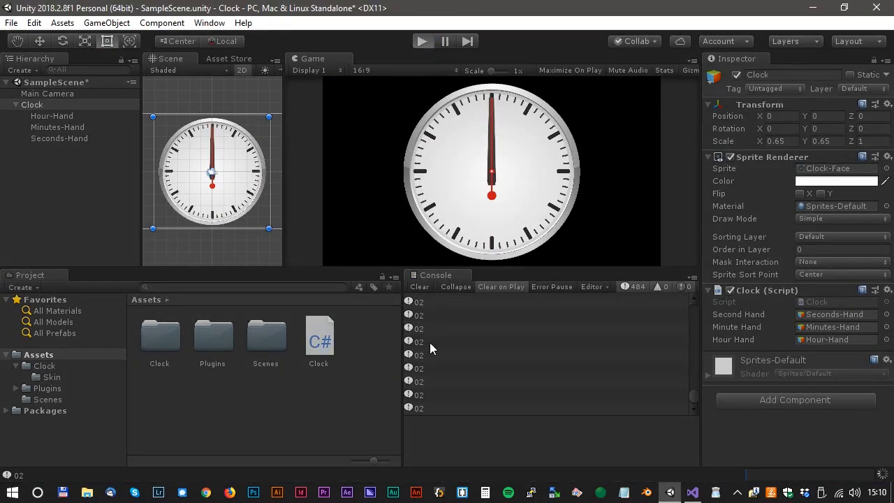
Check that Unity's Console keeps logging 02, then return to the Clock script
left_click(422, 41)
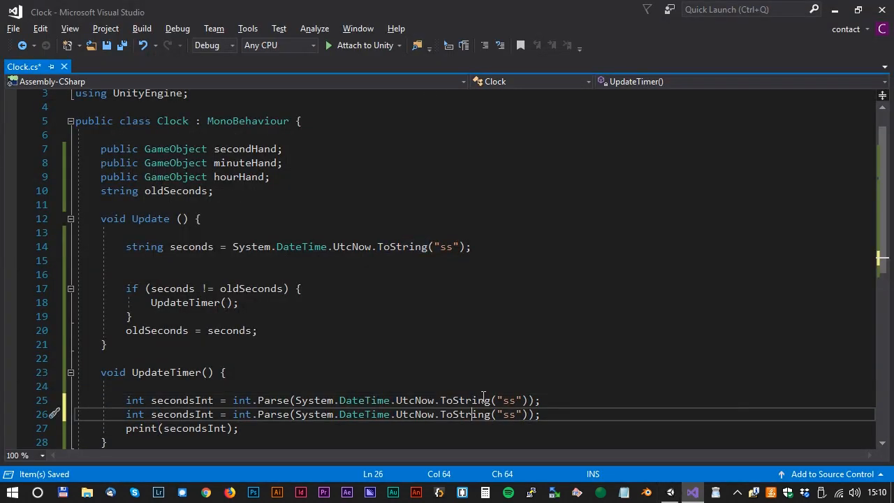
Turn the duplicated secondsInt lines into minutesInt ("mm") and hoursInt ("hh") parses
left_click(200, 414)
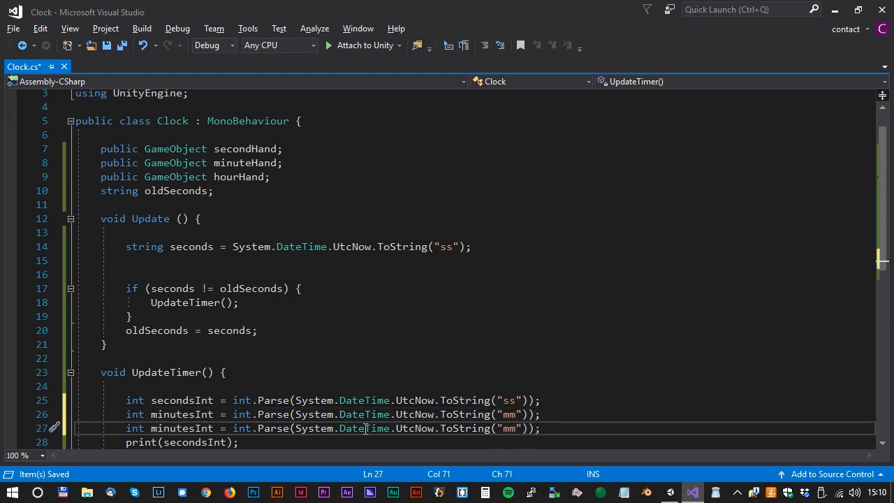
double_click(181, 428)
type("hour")
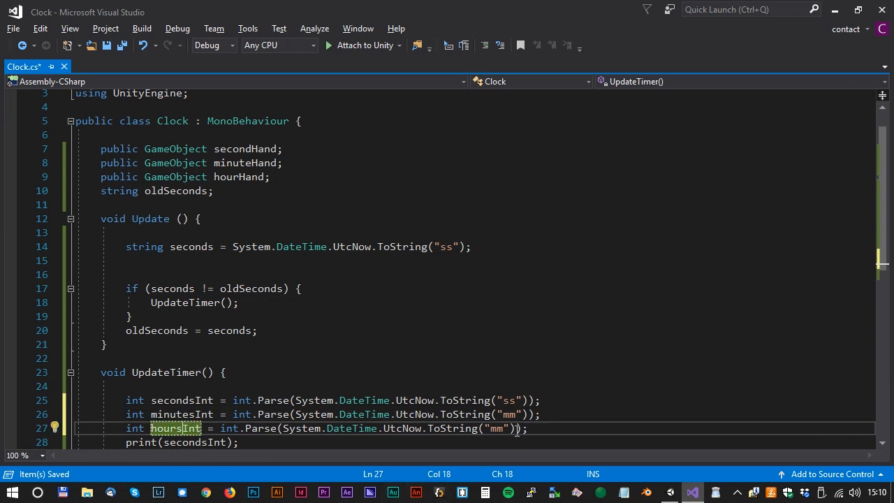
type("hh")
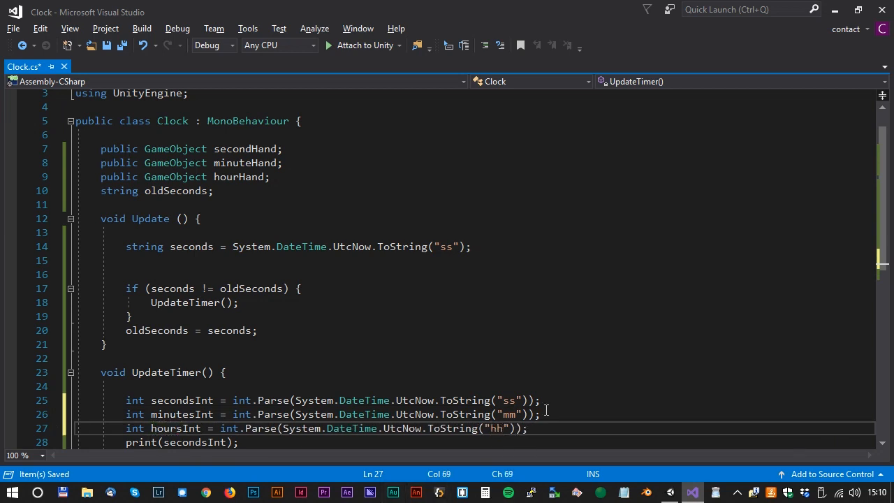
scroll("down", 3)
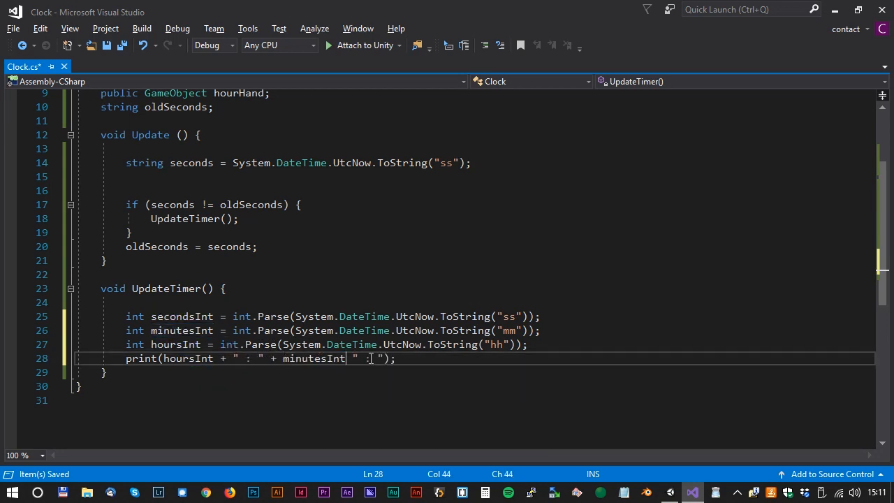
Append + " : " + secondsInt to the print and confirm Unity logs 2 : 12 : 13
type("+ \" : \" + secondsInt")
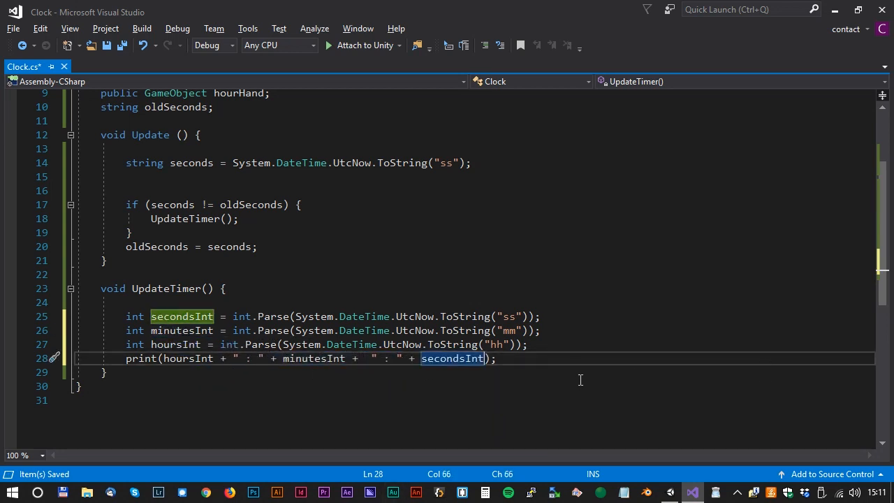
left_click(669, 492)
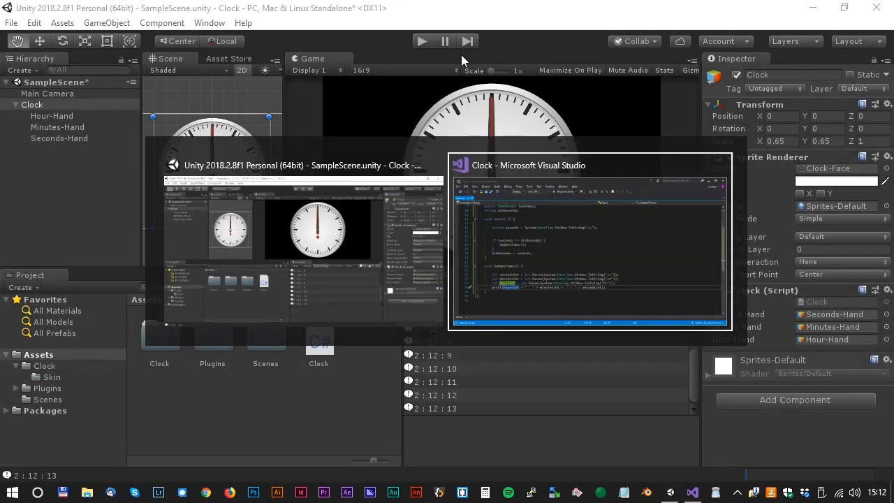
left_click(590, 245)
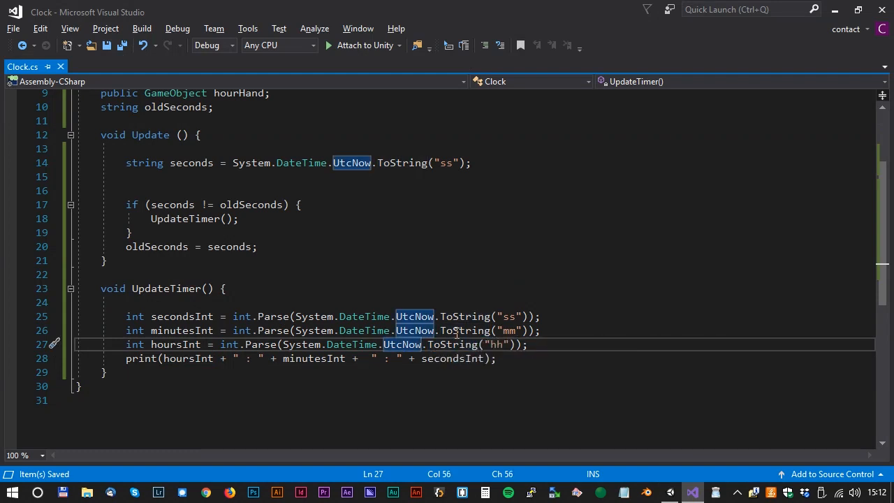
Insert .ToLocalTime() after UtcNow on the hoursInt line and save Clock.cs
type(".tol")
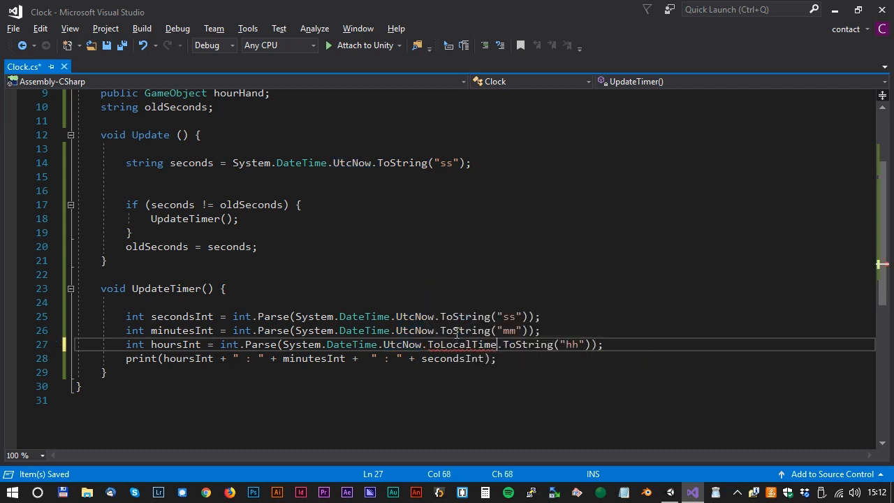
type("()")
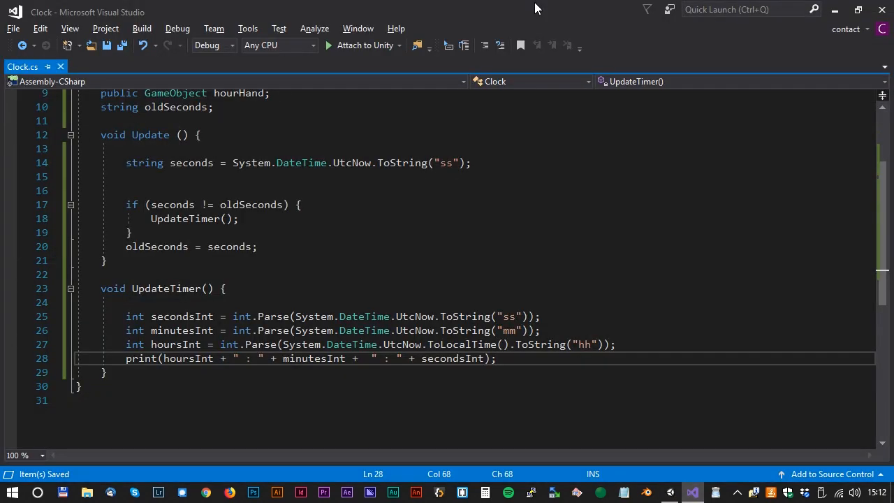
Add an iTween.RotateTo for the second hand rotating "z" to secondsInt * 6
double_click(141, 358)
type("iTwee")
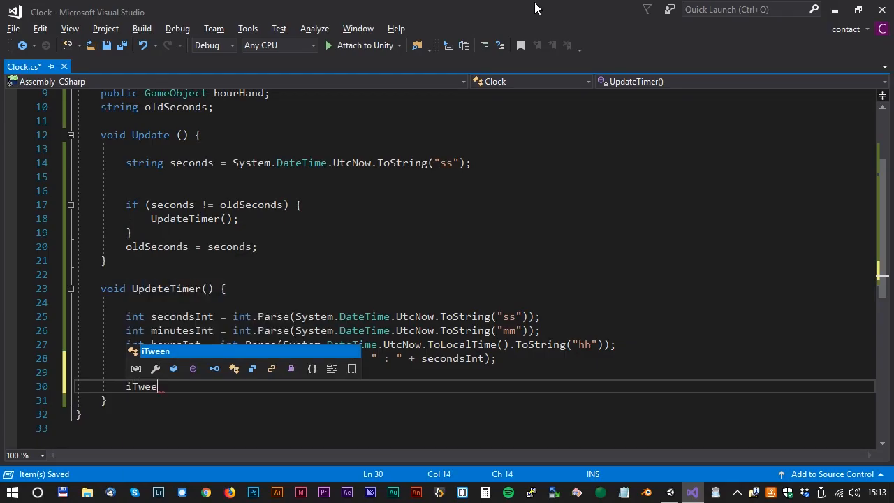
type(".RotateTo")
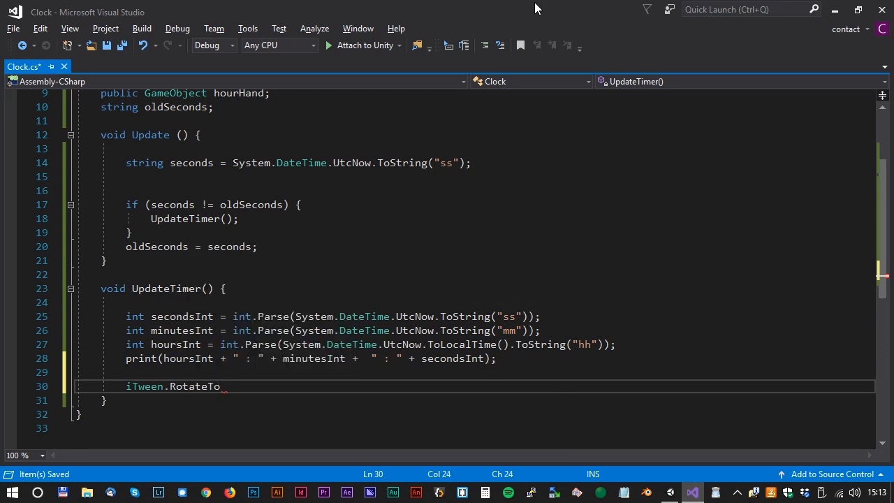
type("(secondHand")
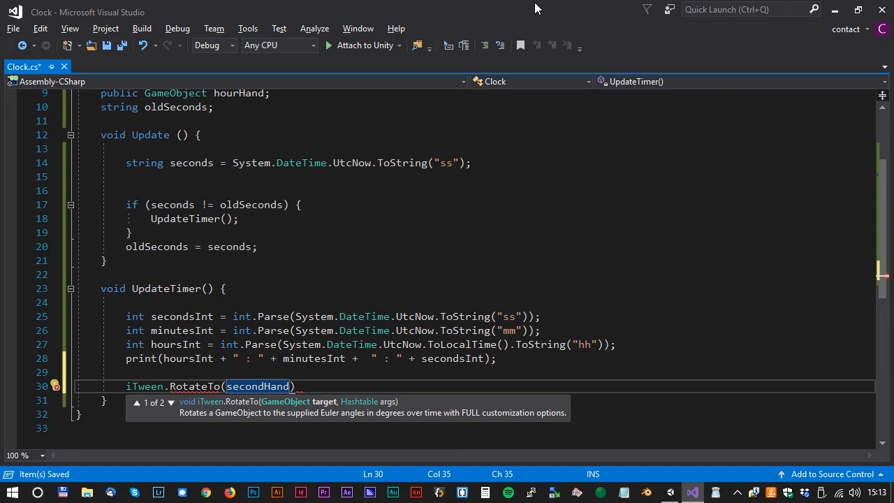
type(", iTween")
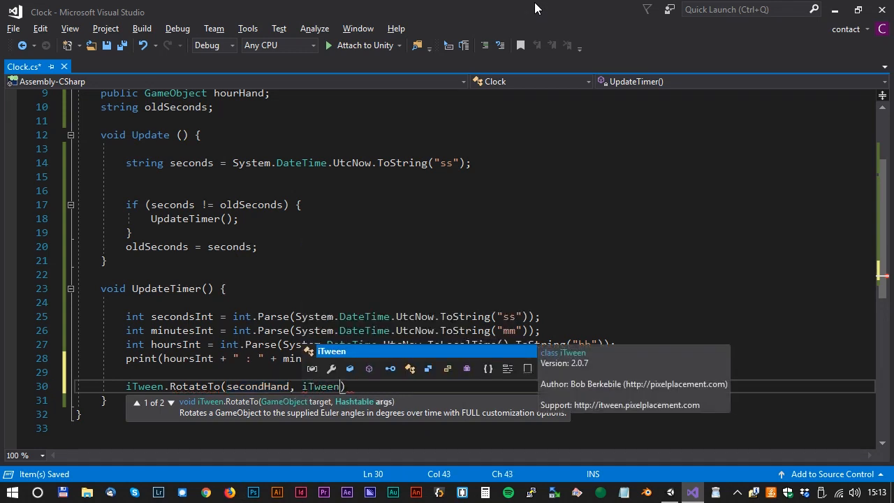
type(".Hash")
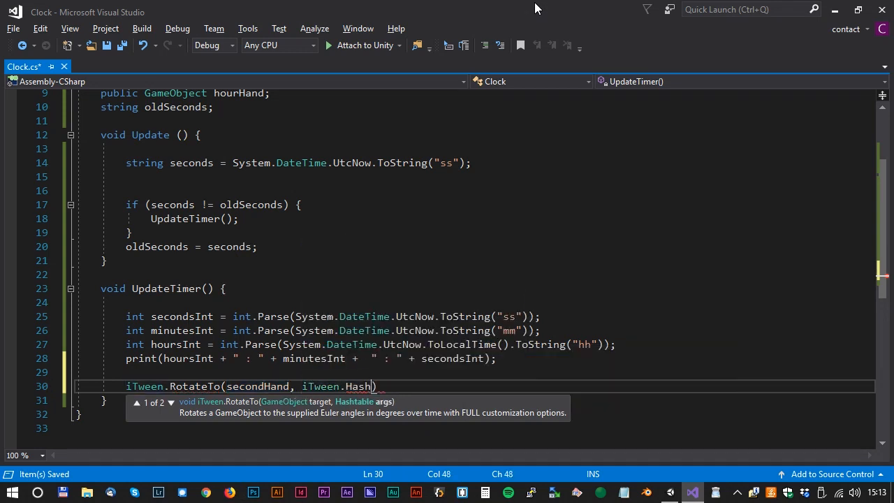
type("(")
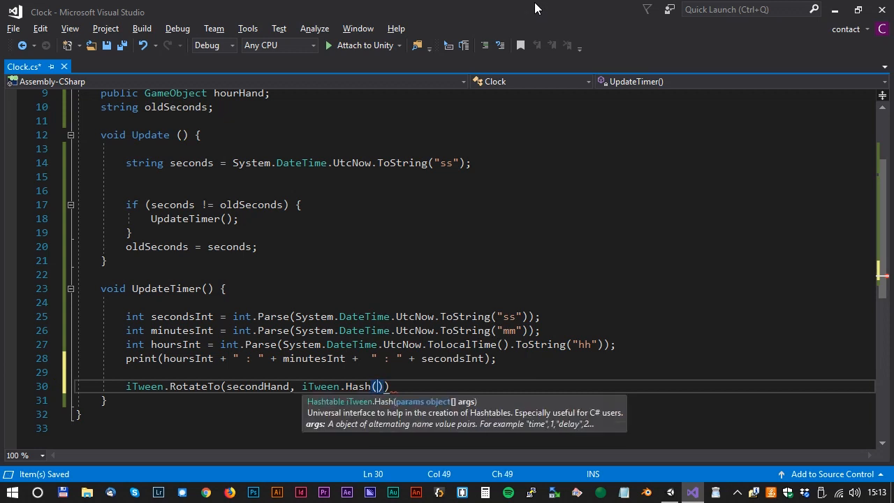
type("\"z\",")
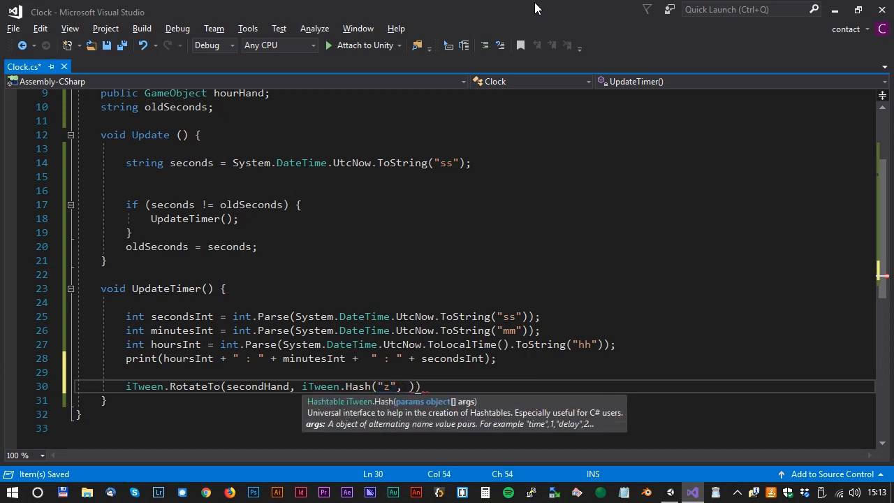
type("secondsInt")
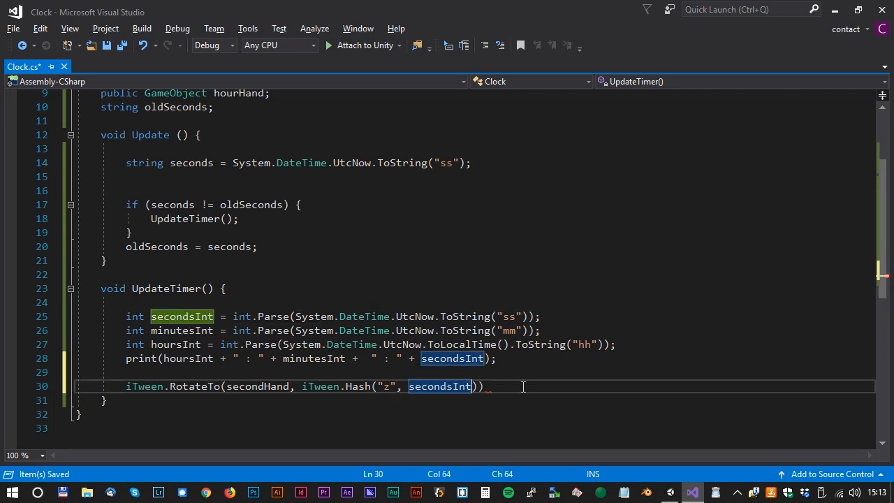
type("*")
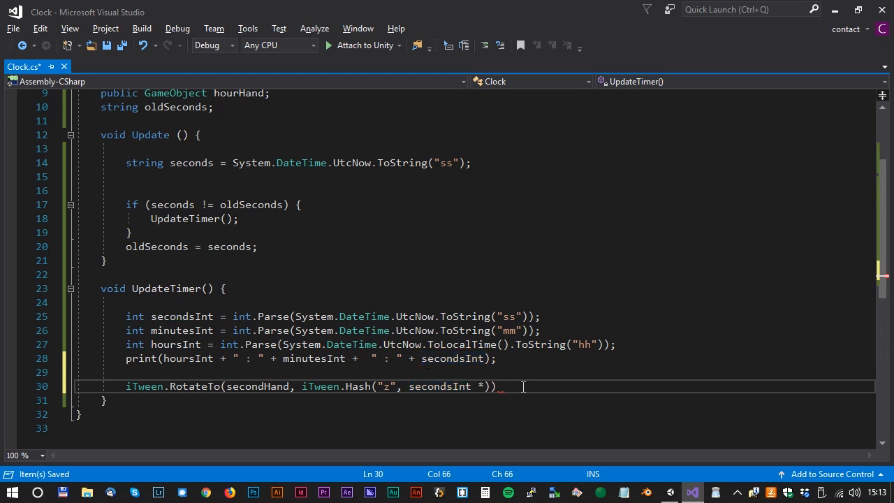
type("6, \"time")
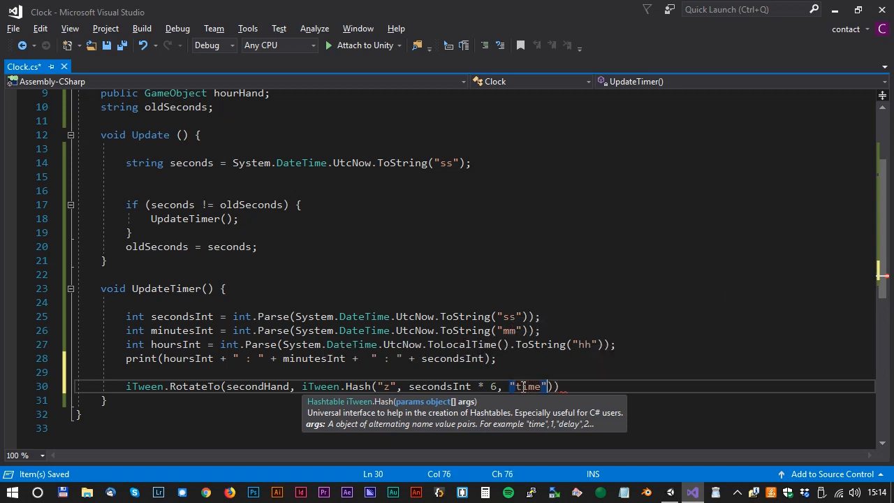
Give the second-hand tween time 1 and easetype easeOutQuint
type(", 1,")
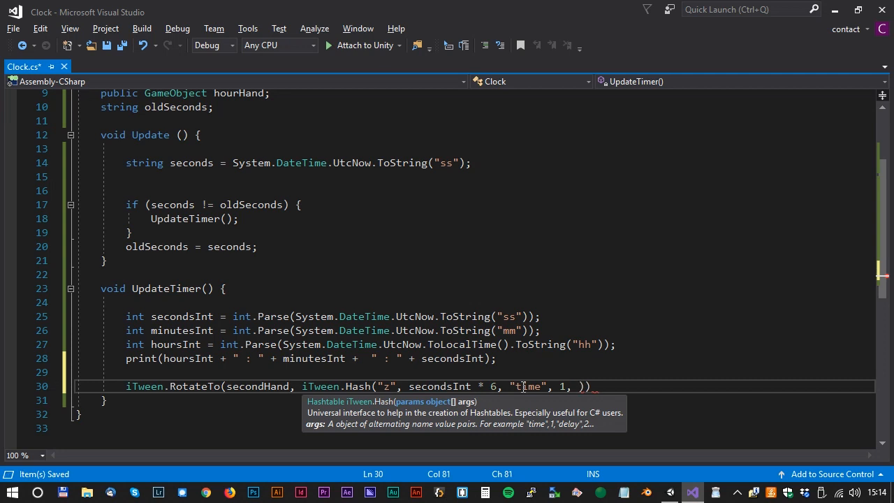
type("\"")
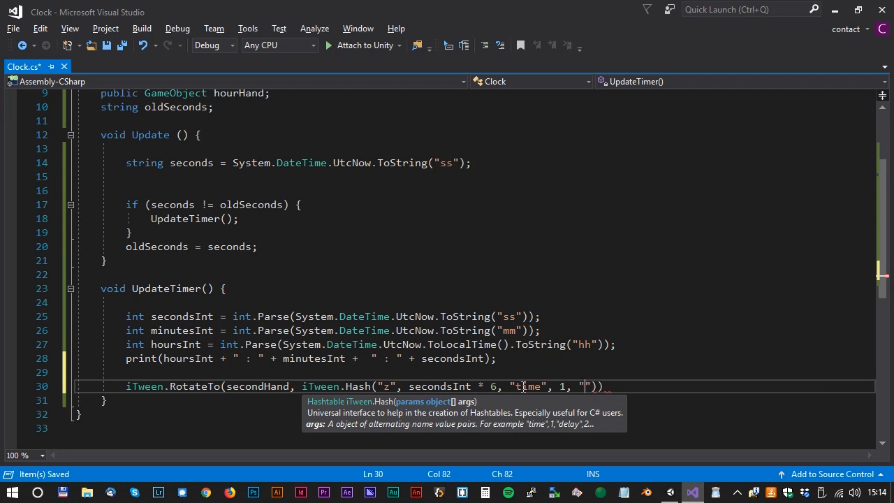
type("easetype\", \"ease")
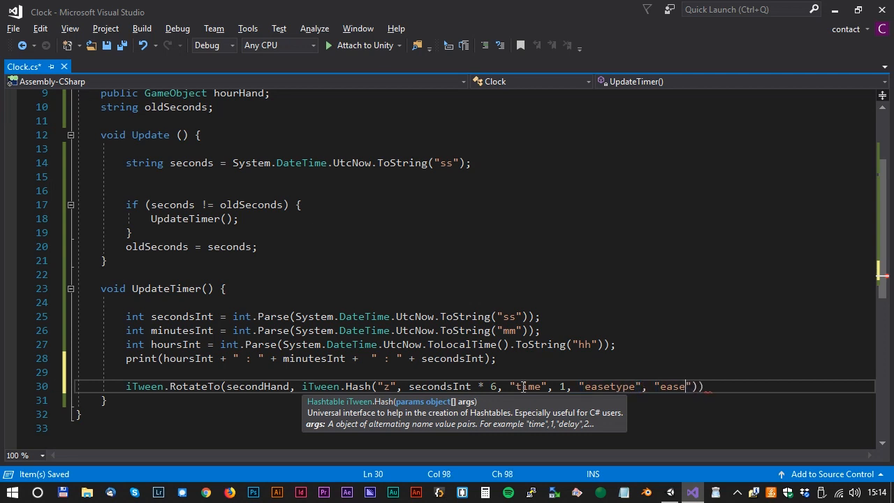
type("OutQui")
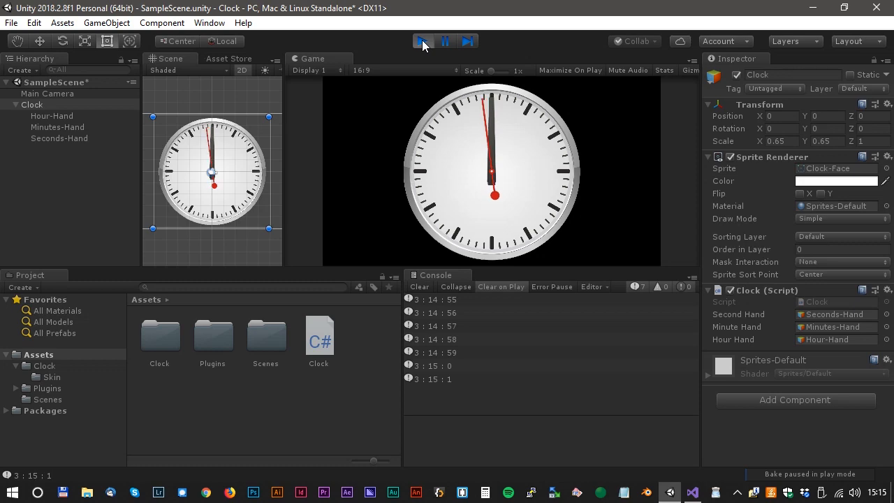
Negate the seconds angle with * -1 and replay the scene to test the second hand
left_click(692, 493)
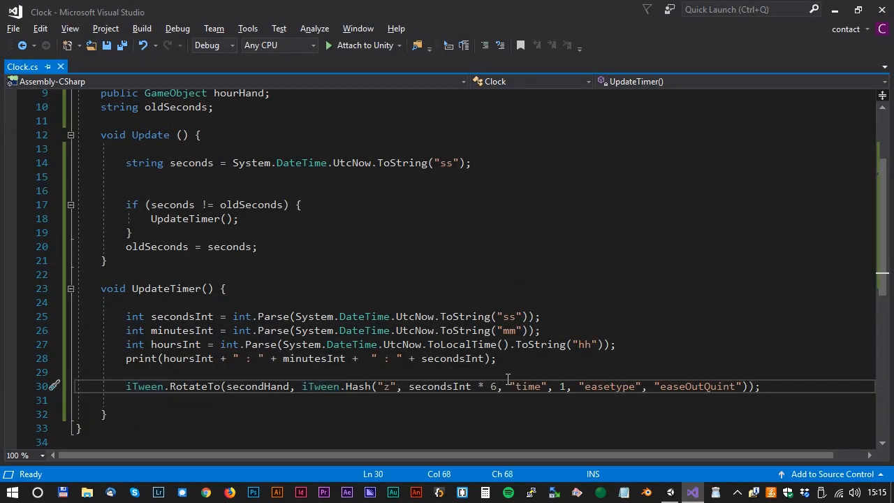
type("* -1")
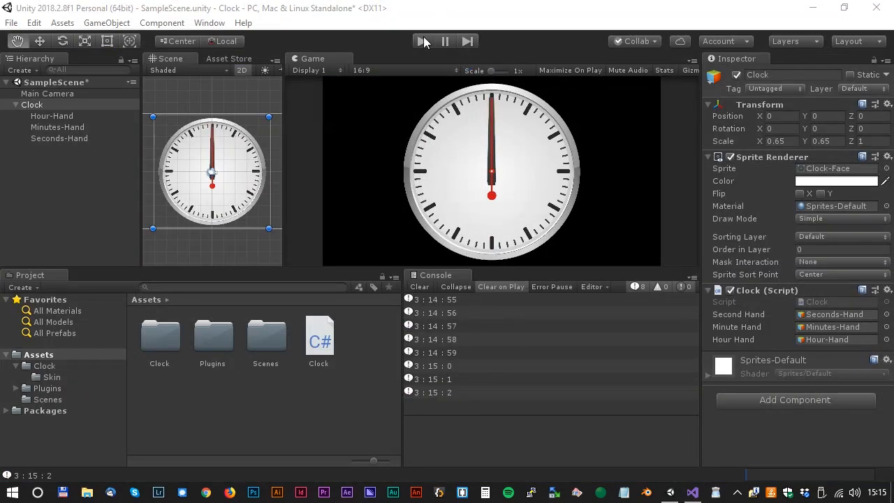
left_click(445, 41)
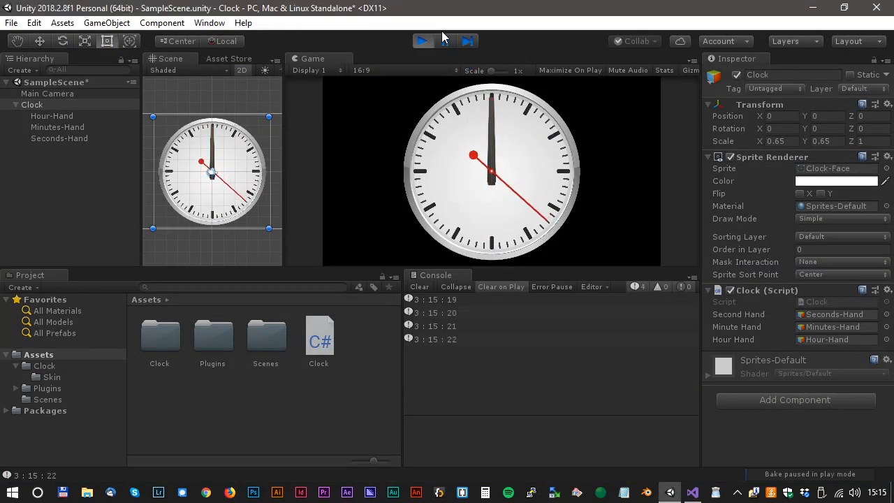
left_click(444, 41)
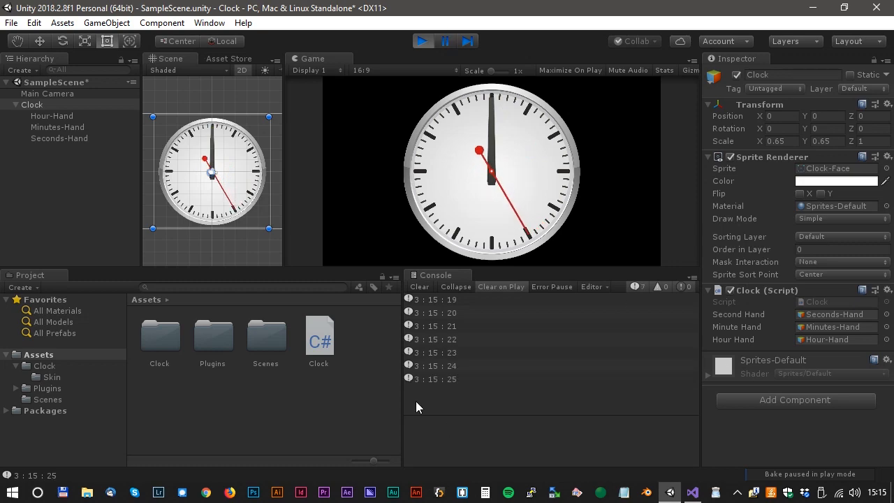
left_click(693, 492)
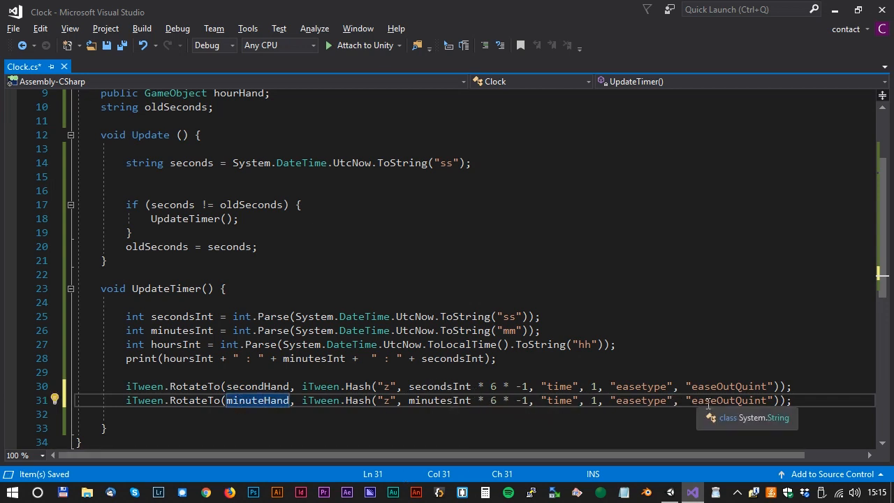
Set the minute-hand tween's easetype to easeOutElastic
left_click(737, 400)
type("Elastic")
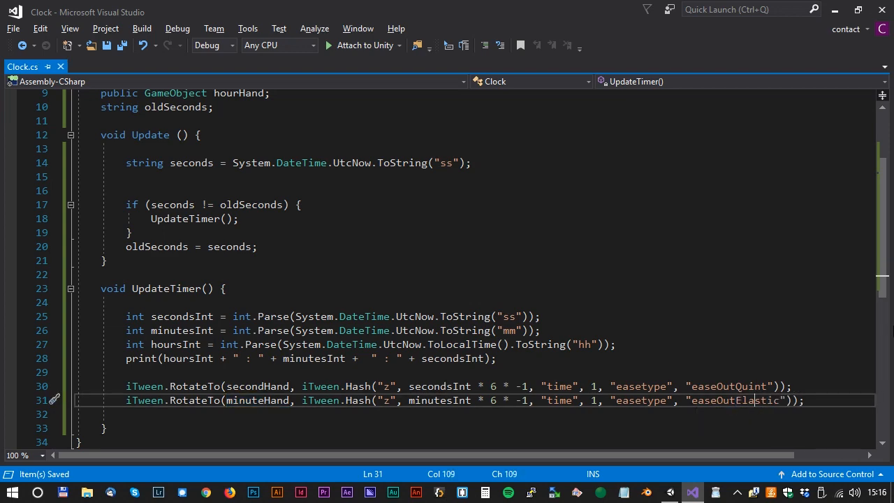
left_click(668, 493)
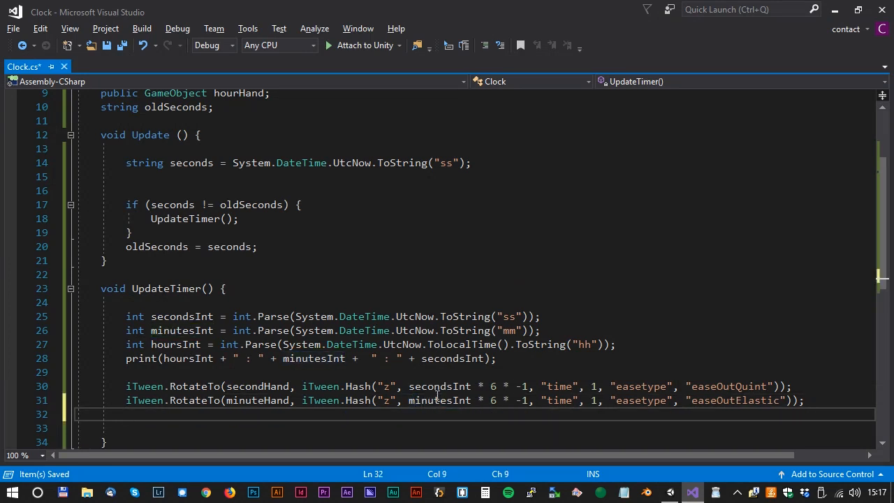
Add float hourDistance = (float)(minutesInt) / 60f; to UpdateTimer
type("float")
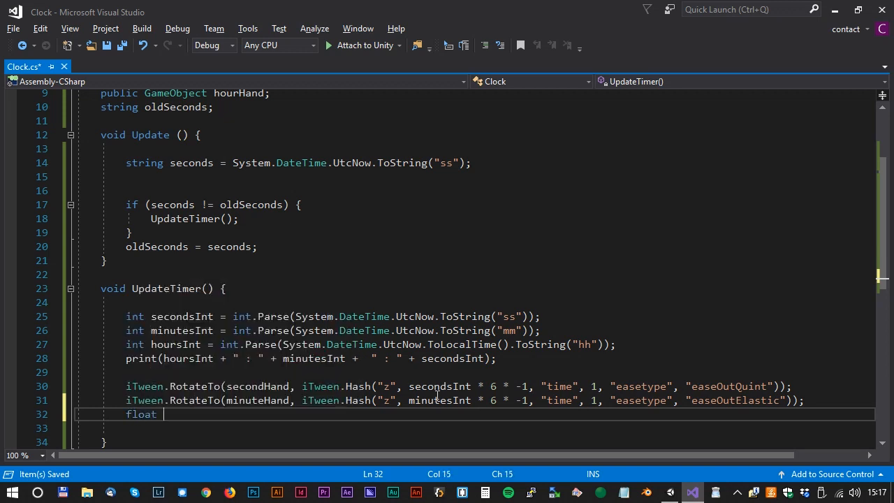
type("hour")
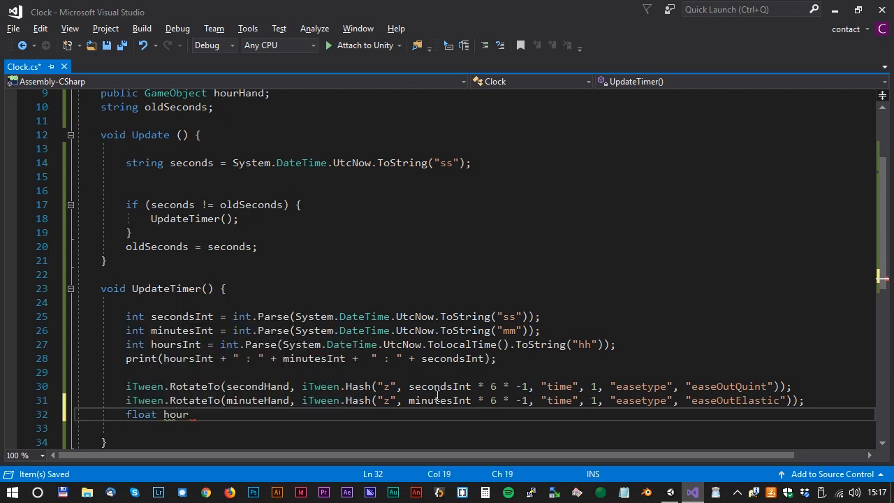
type("Distance")
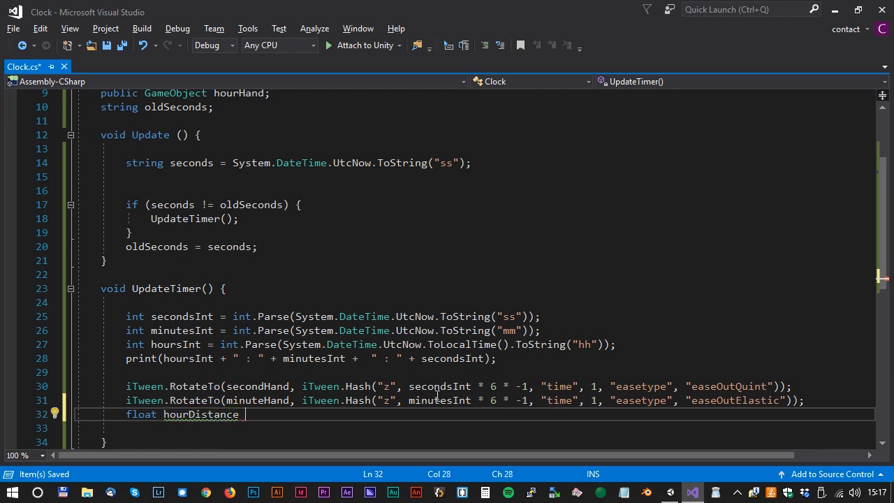
type("= (float)(")
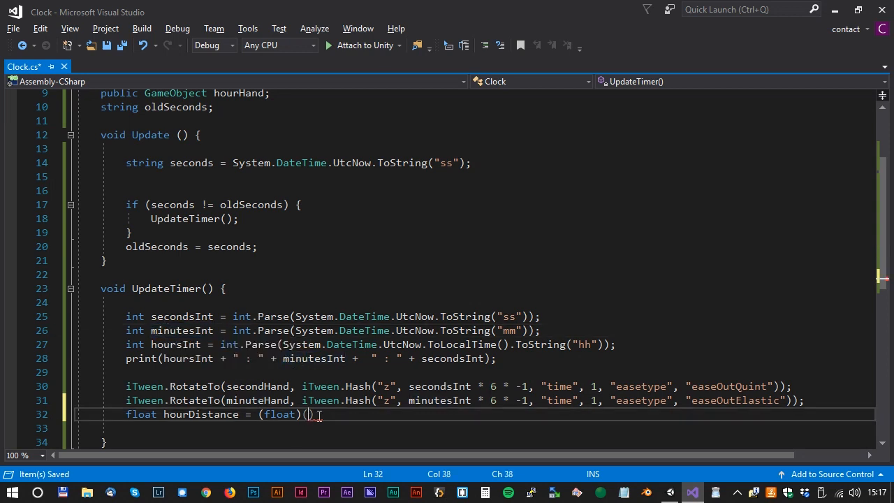
type("minutesInt)")
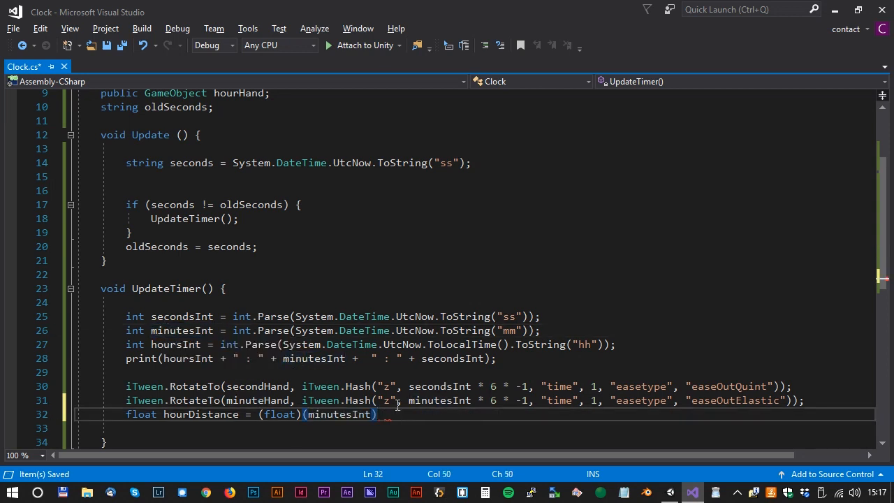
type("/ 60f;")
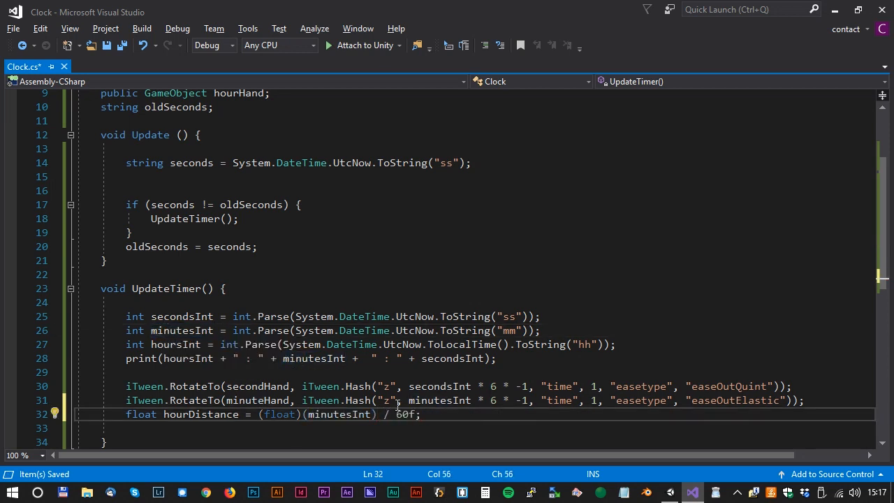
key("Return")
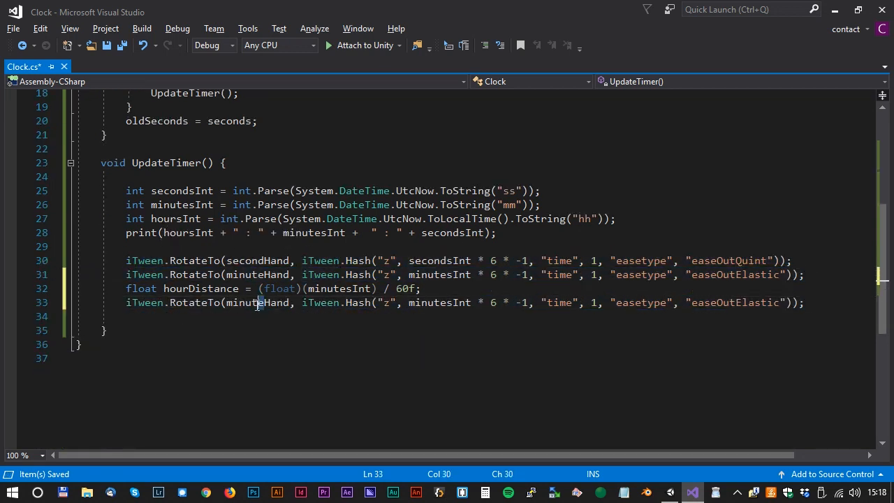
Add an hourHand tween rotating to (hoursInt + hourDistance) * 360/12 * -1
type("hourHand")
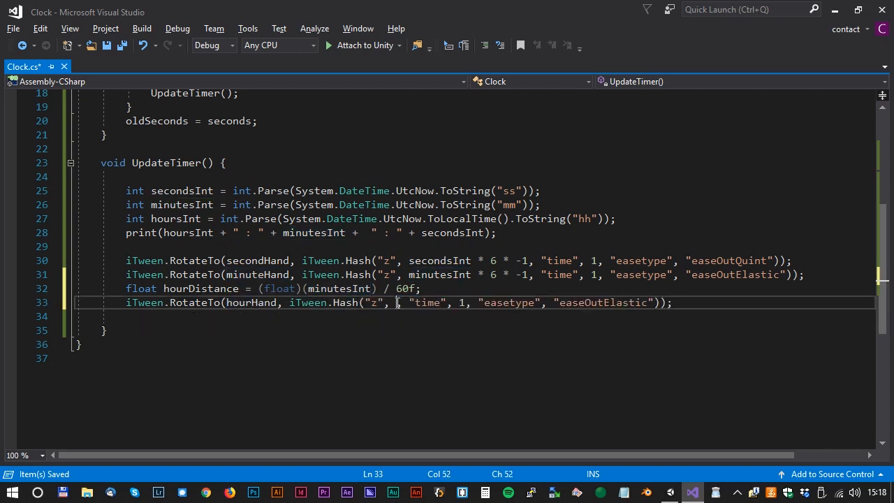
type("h")
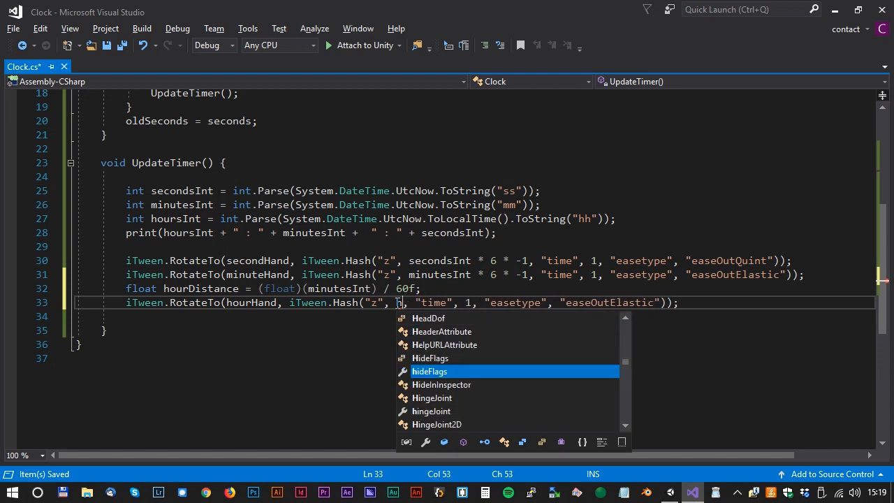
type("hoursInt + hourDistance)")
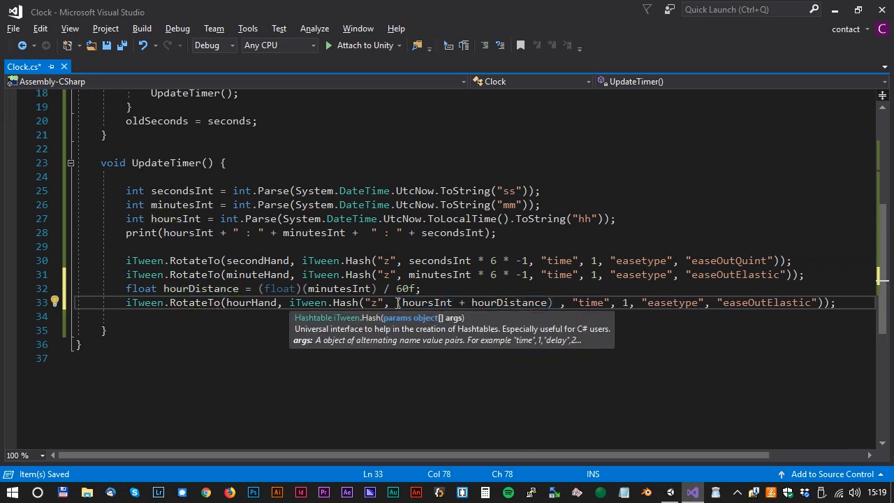
type("360/12")
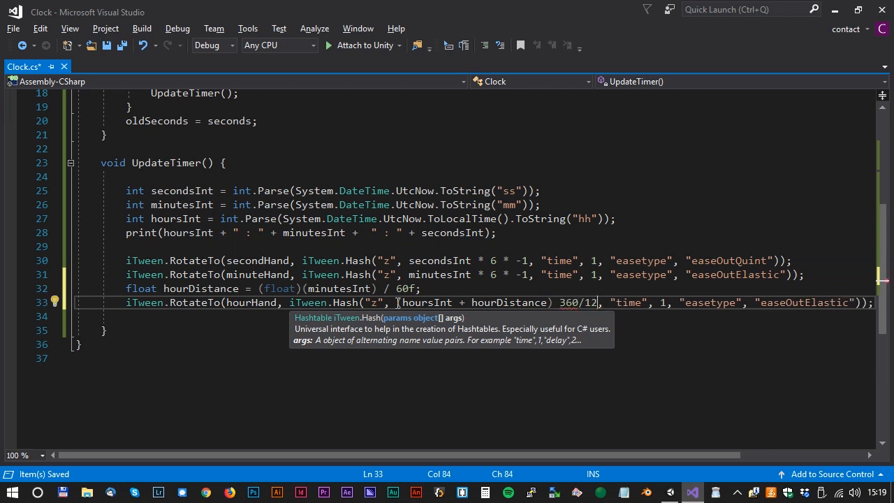
type("* -1")
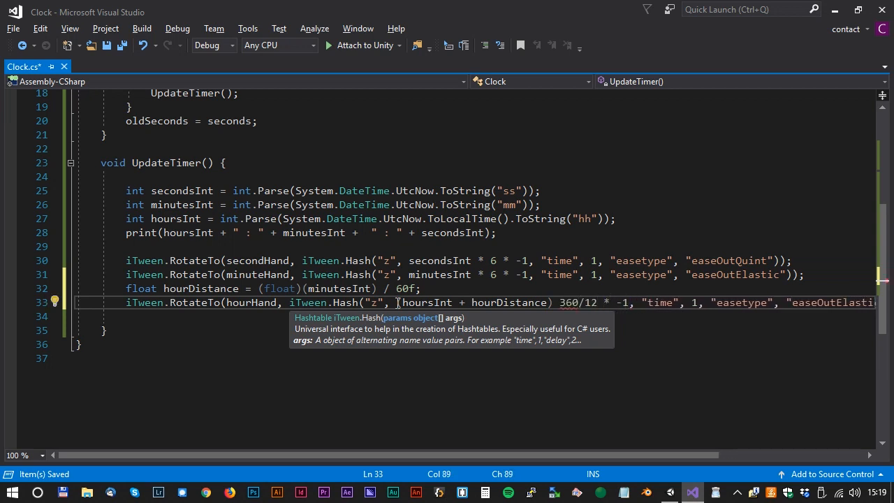
left_click(669, 492)
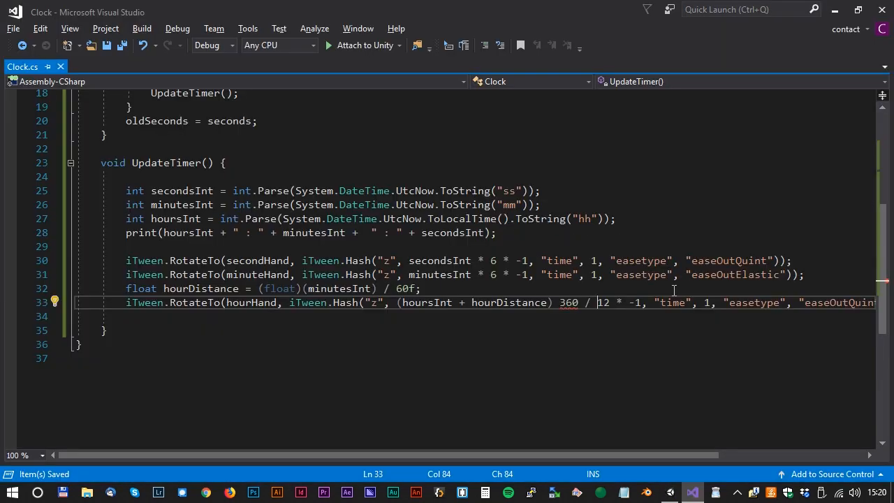
type("*")
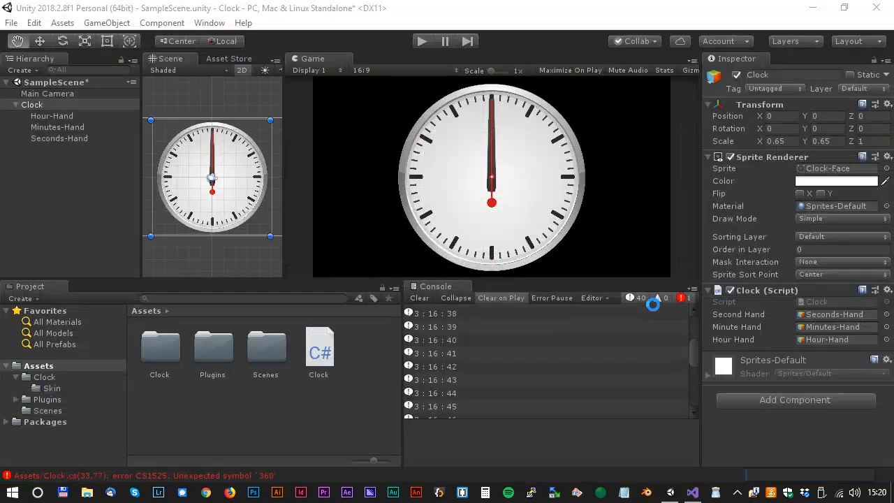
Play the clock scene and verify the hands show about 3:20 local time
left_click(444, 40)
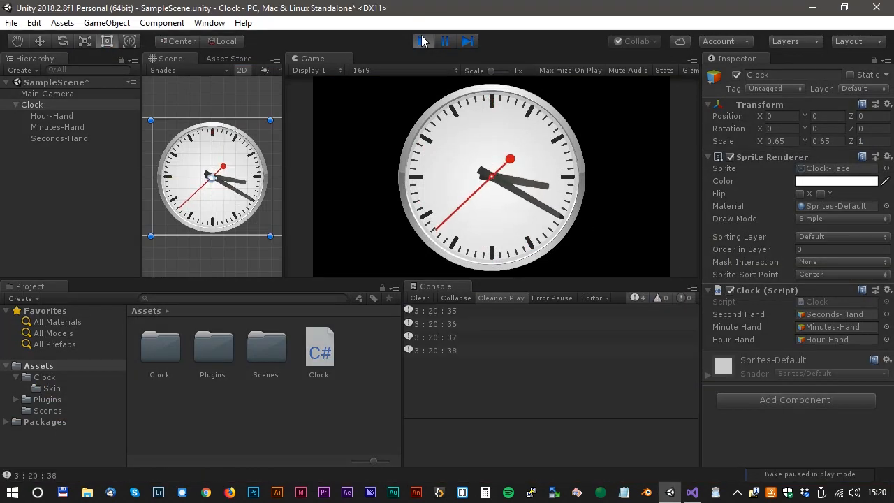